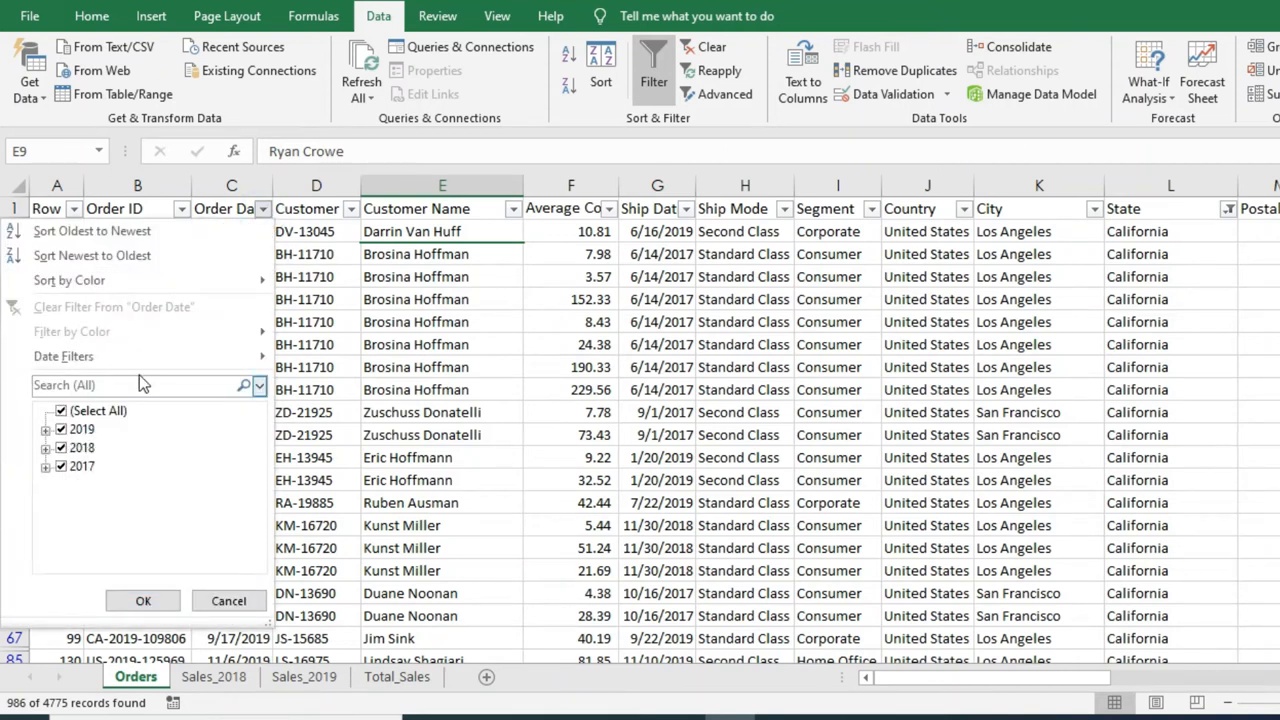
Show the Date Filters choices under the Order Date column filter.
click(64, 356)
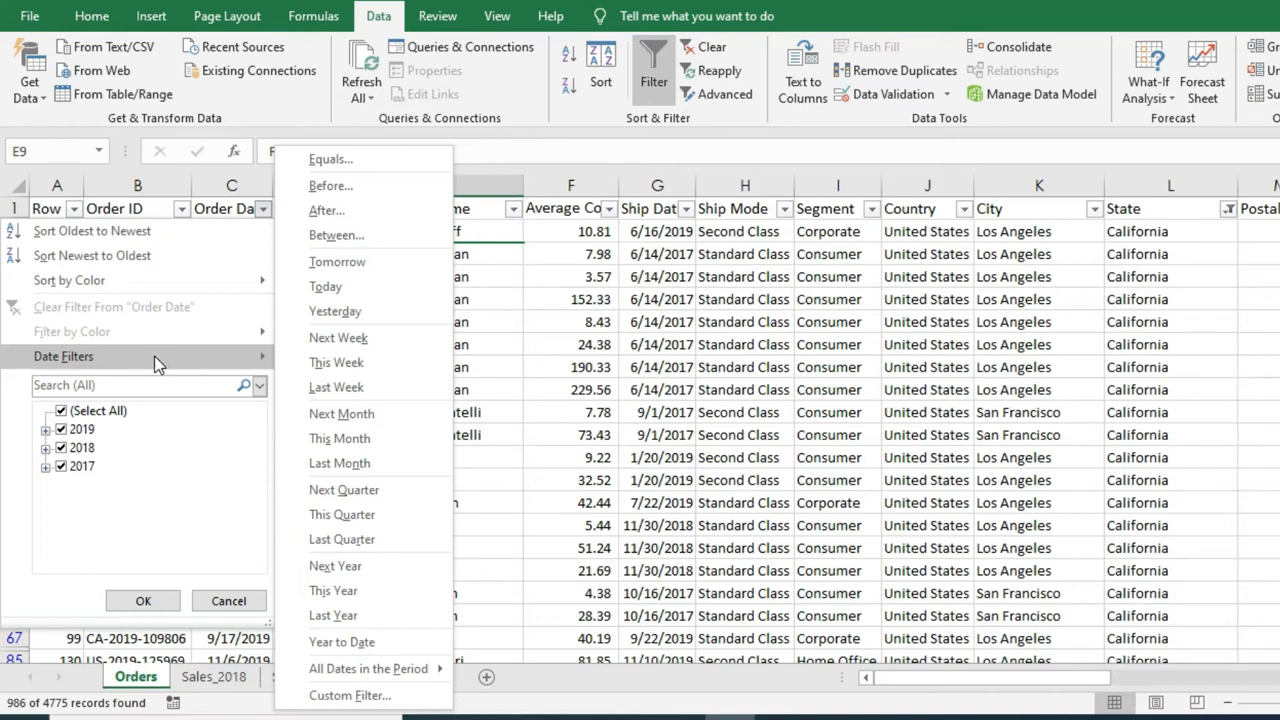
mouse_move(336, 236)
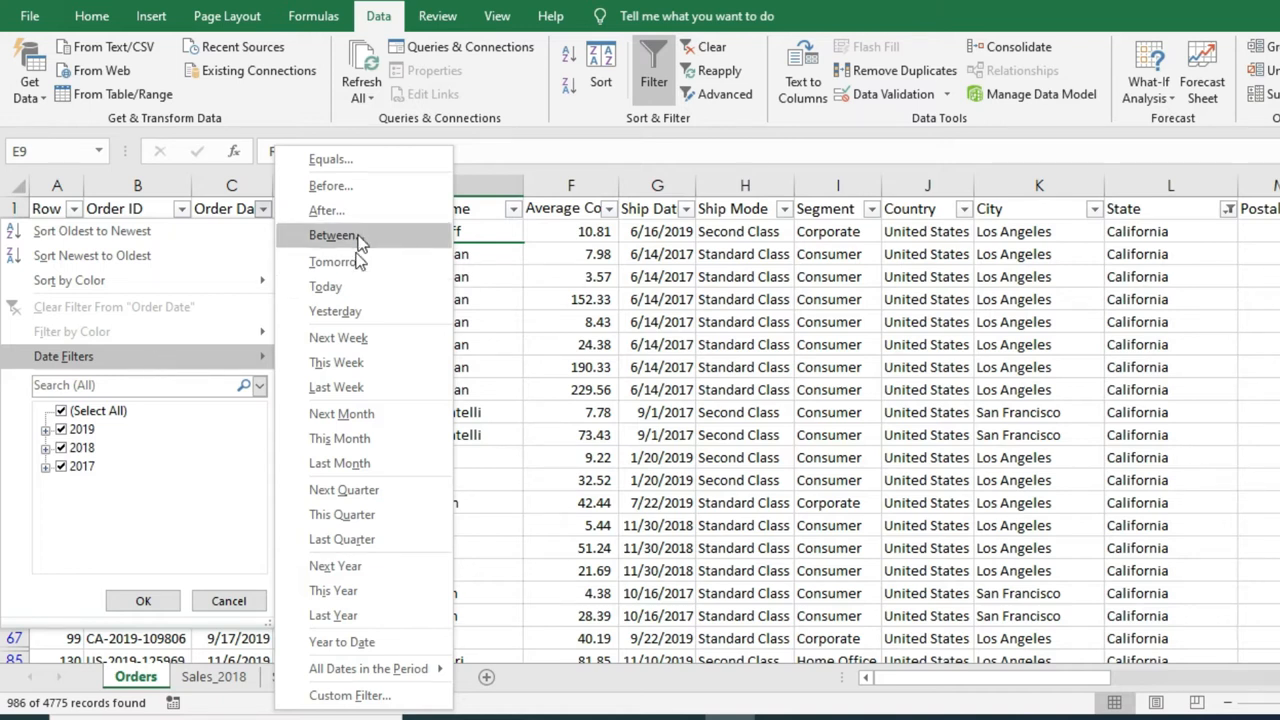
mouse_move(360, 590)
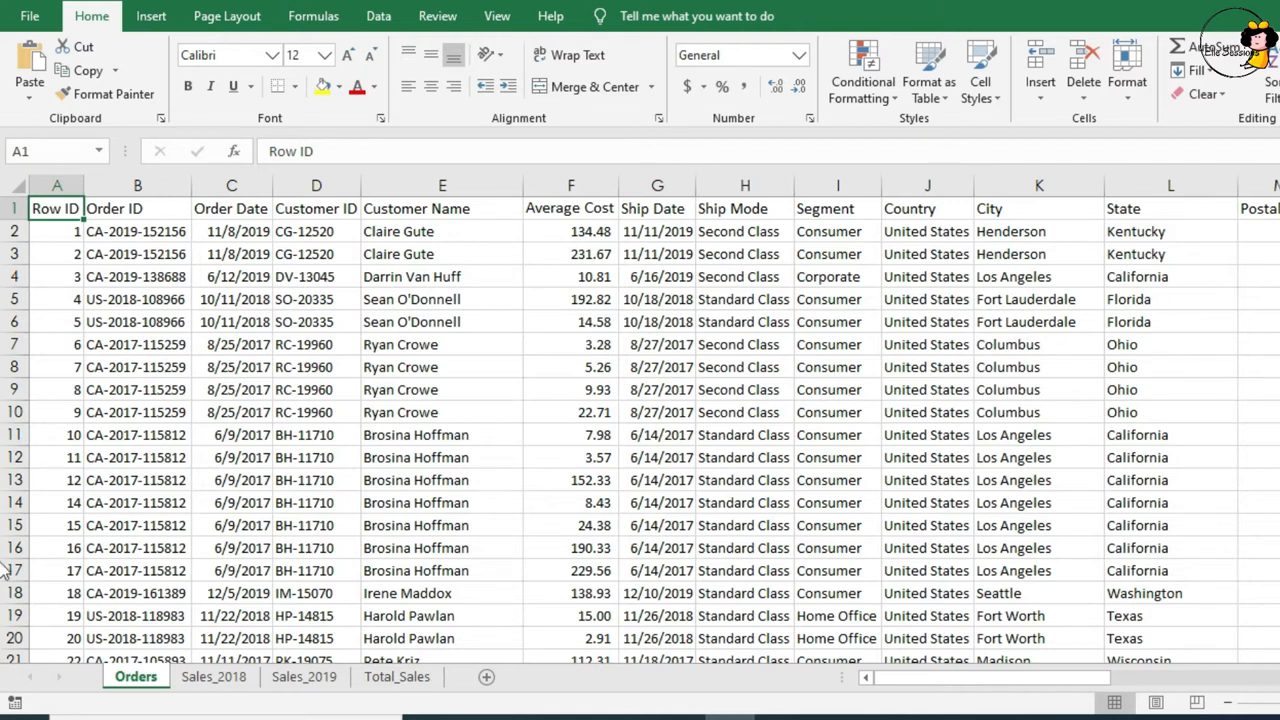
click(442, 388)
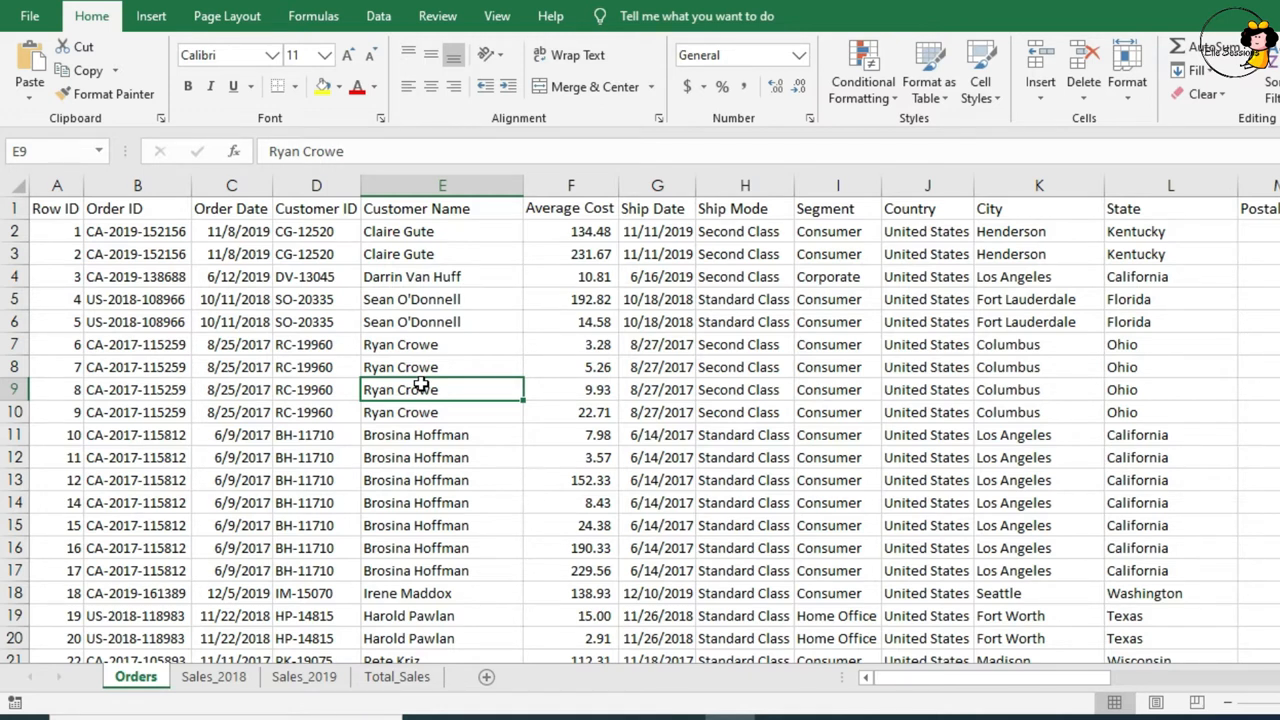
right_click(420, 388)
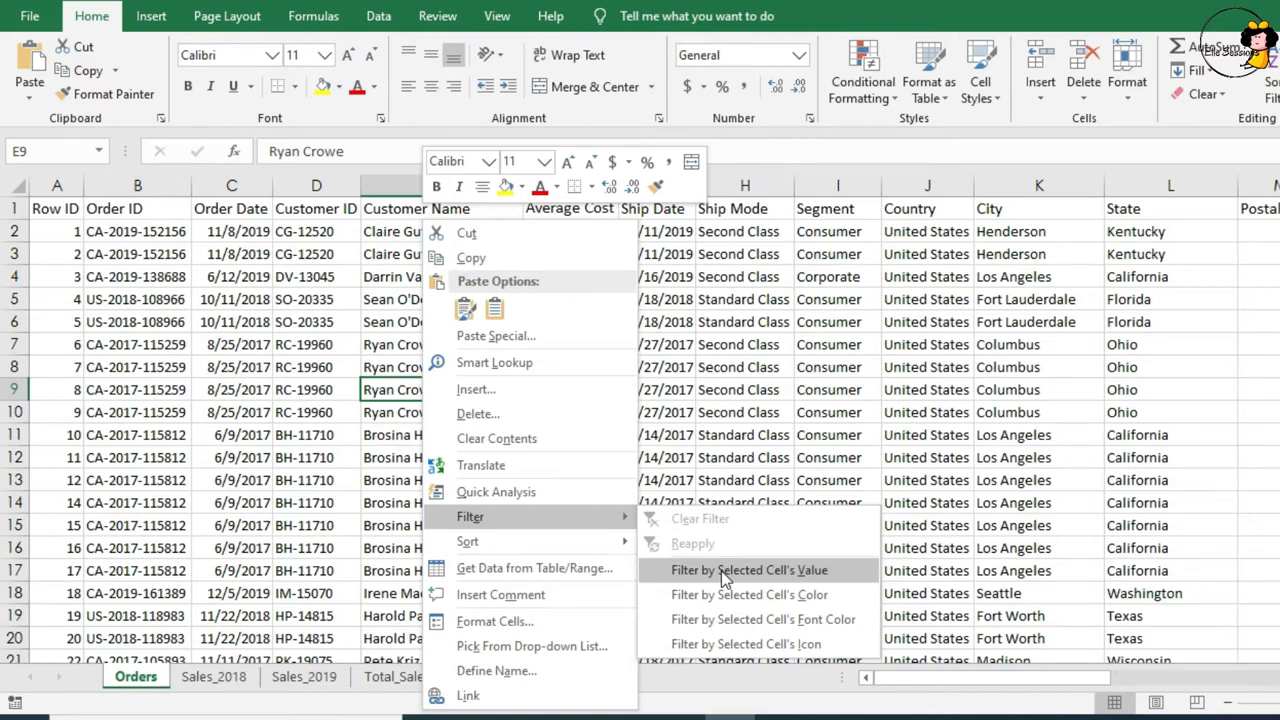
mouse_move(738, 624)
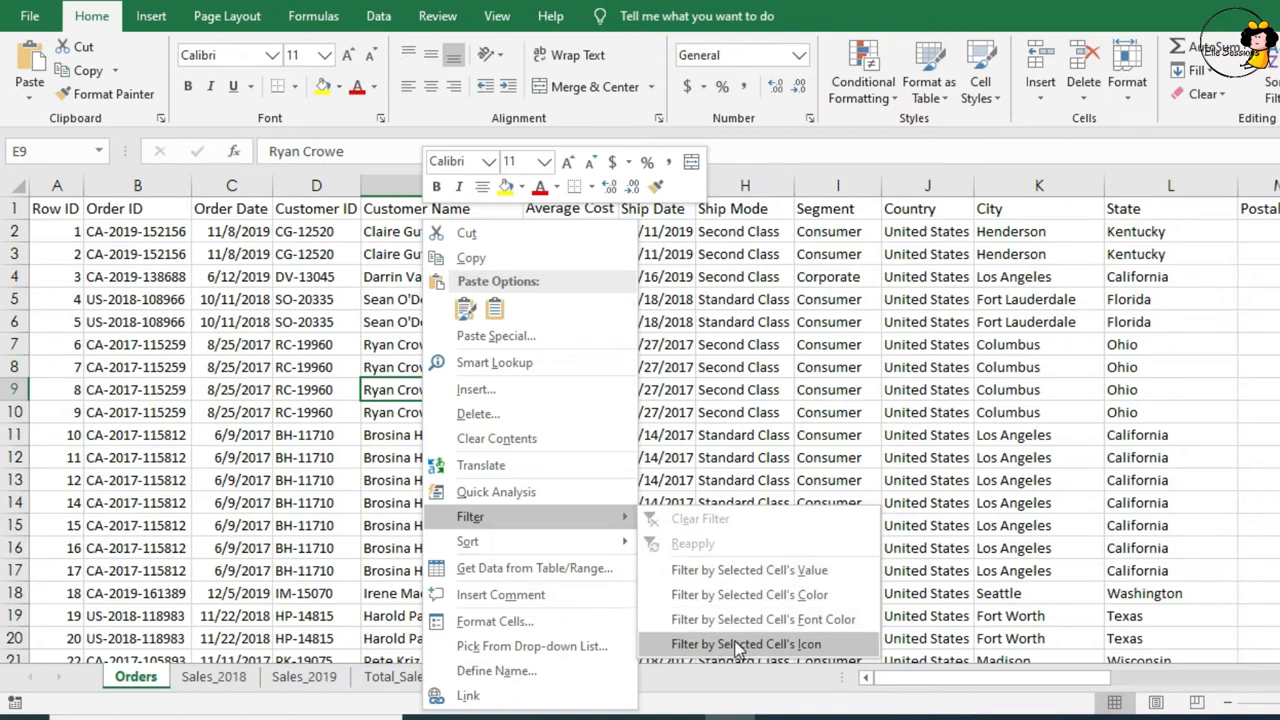
mouse_move(748, 570)
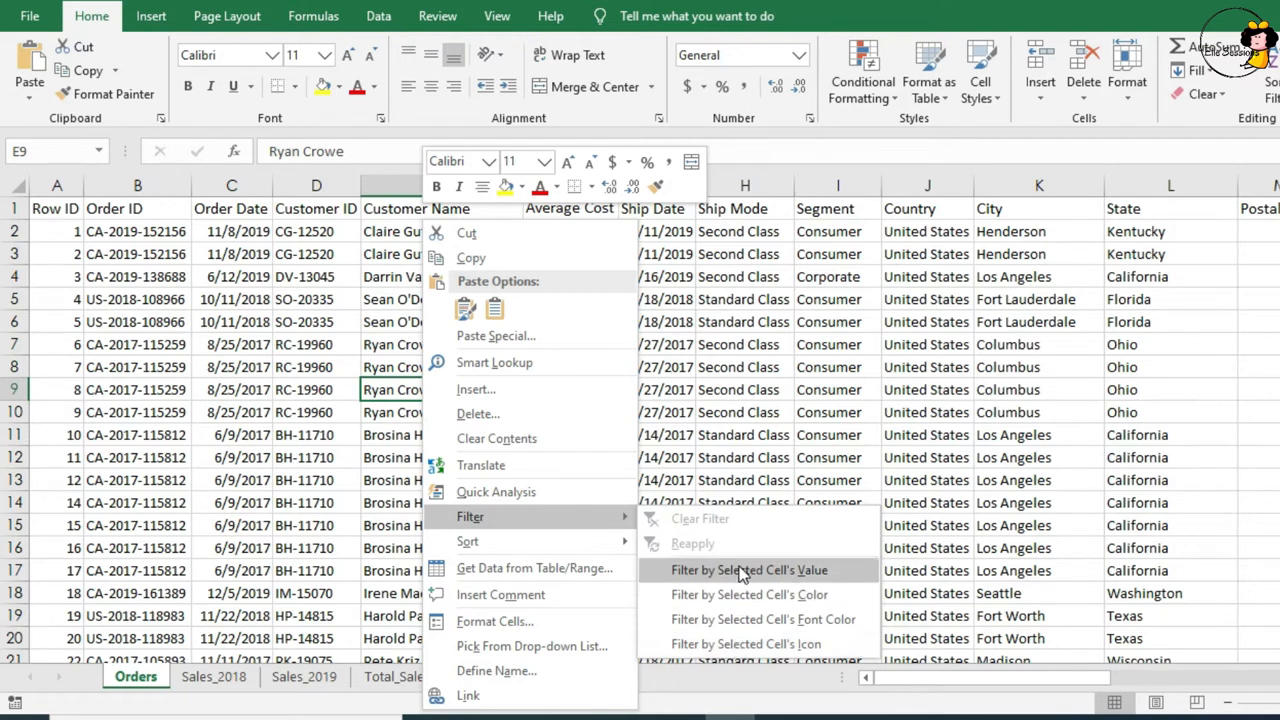
click(748, 570)
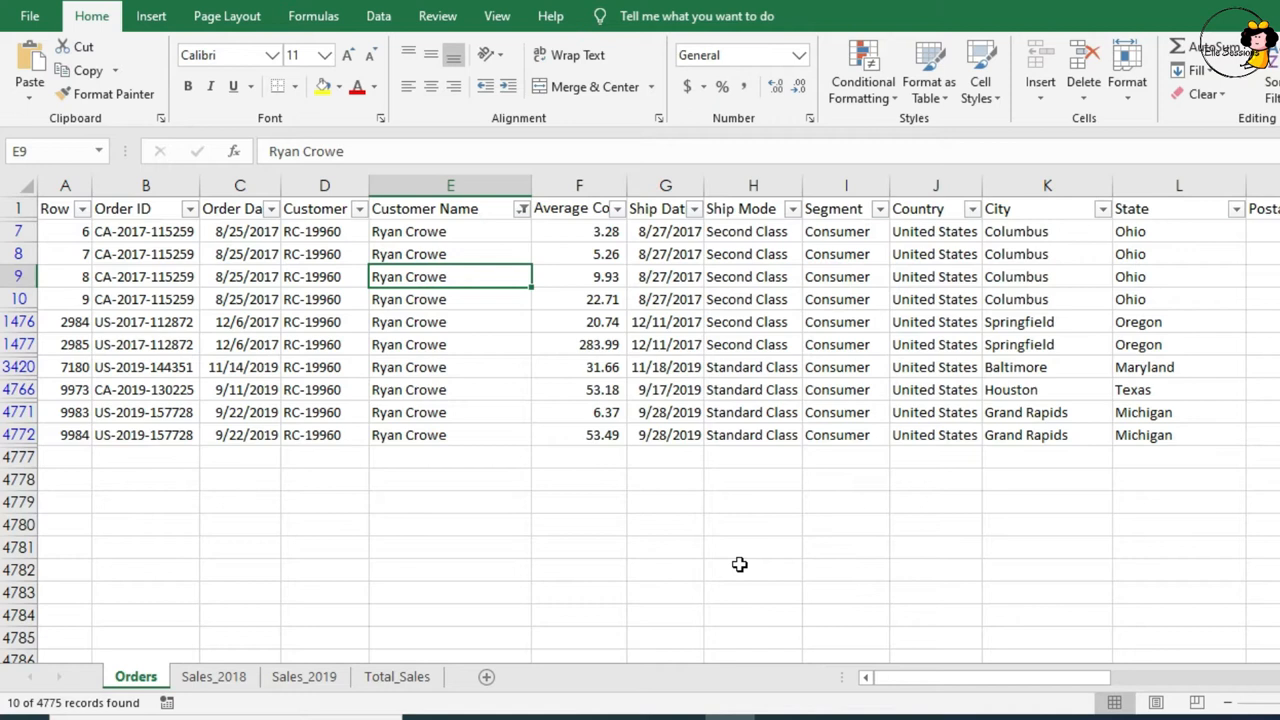
key(ctrl+z)
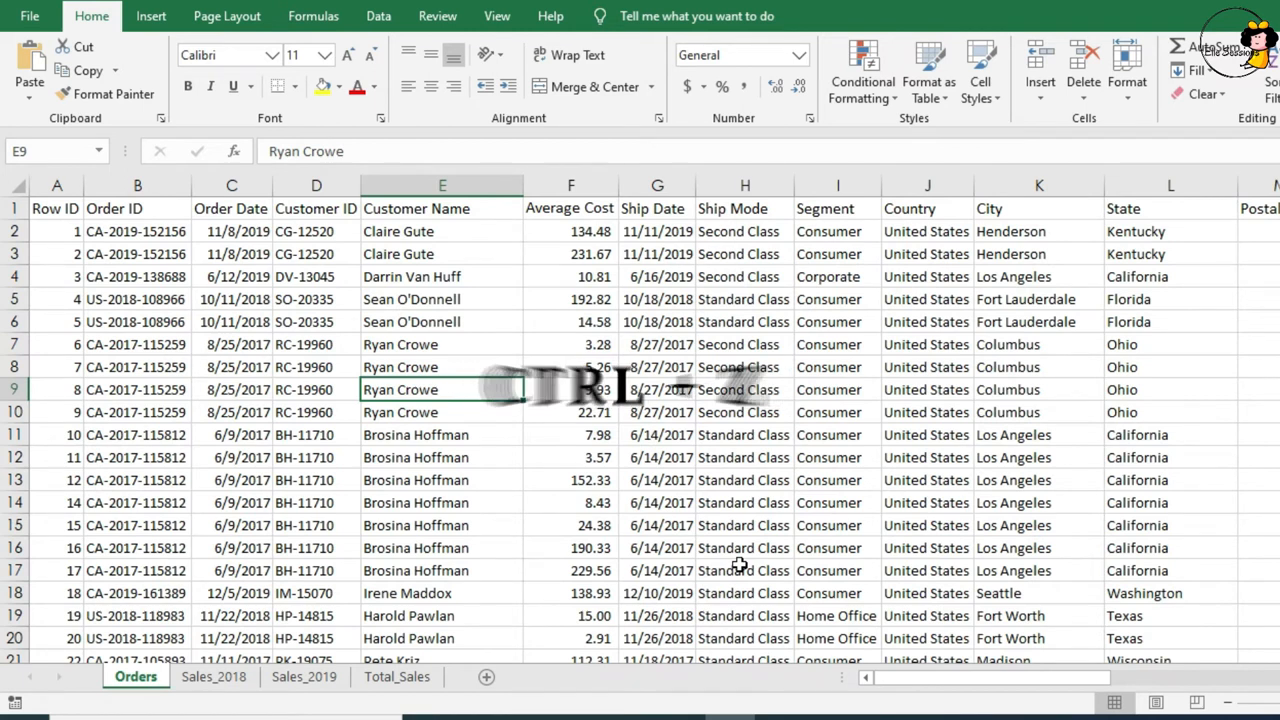
key(ctrl+z)
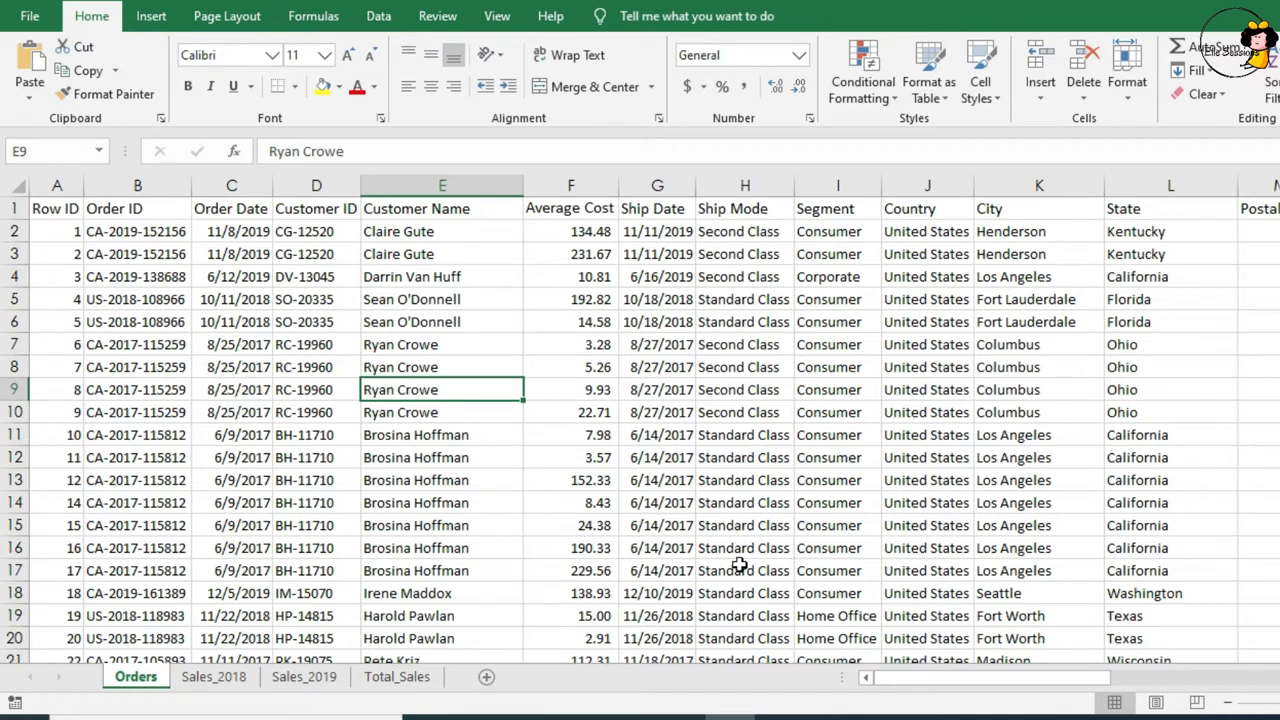
Turn on AutoFilter buttons for the Orders table from the Data ribbon.
click(378, 16)
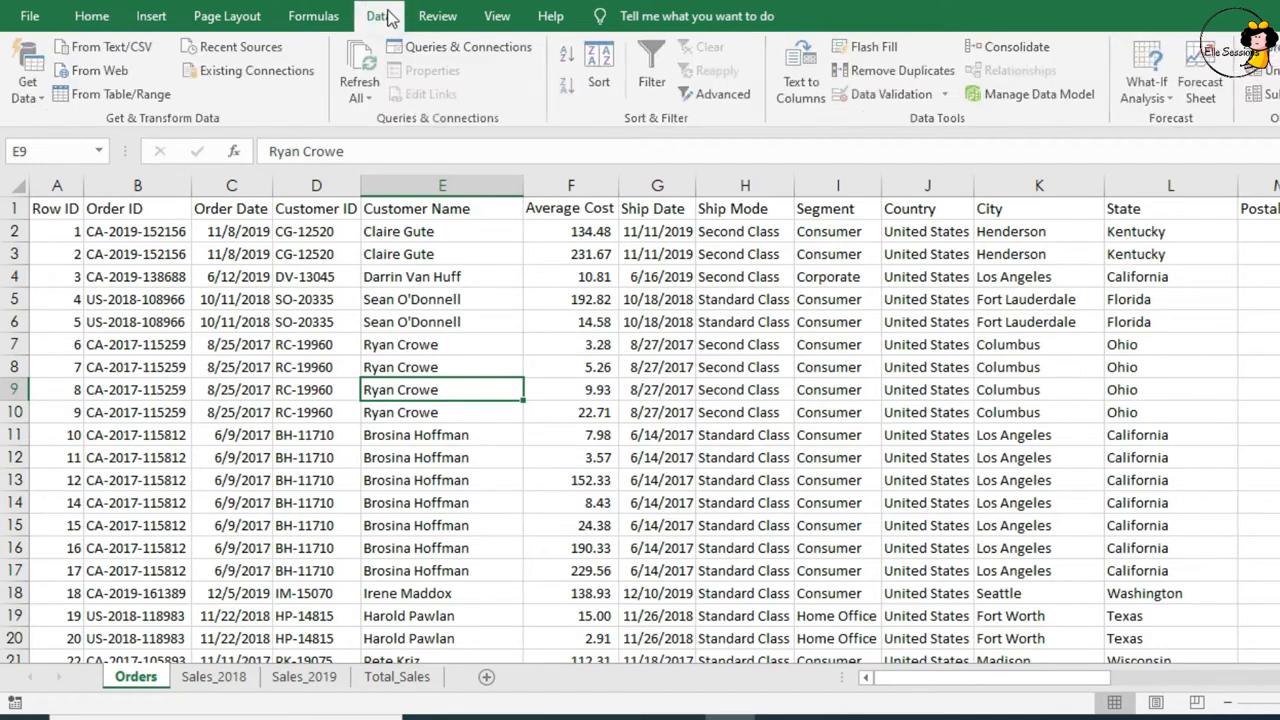
mouse_move(656, 122)
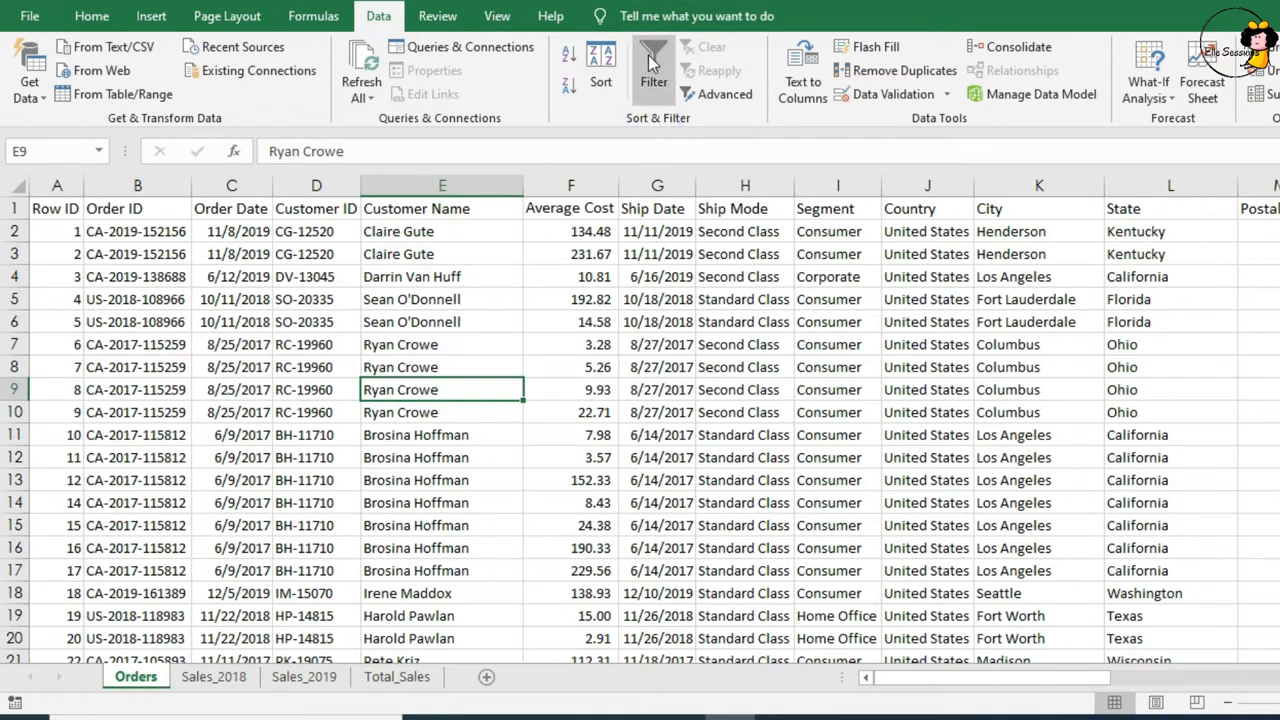
mouse_move(652, 70)
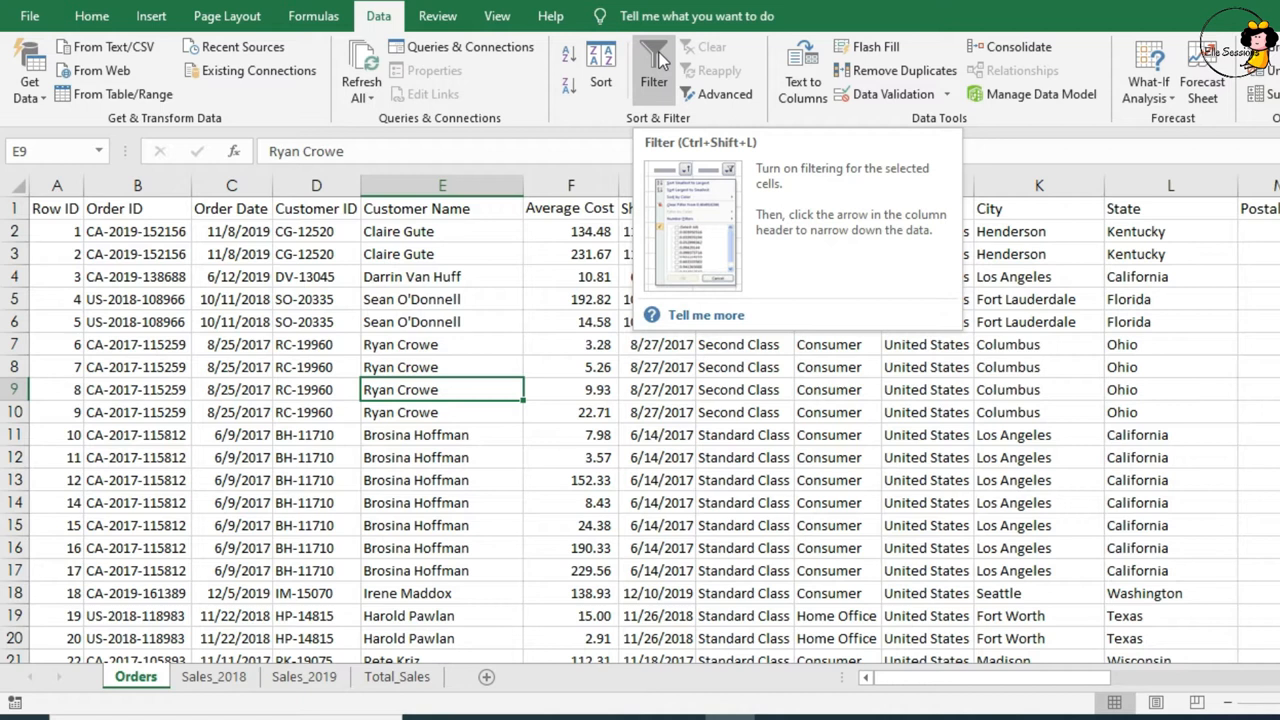
click(652, 70)
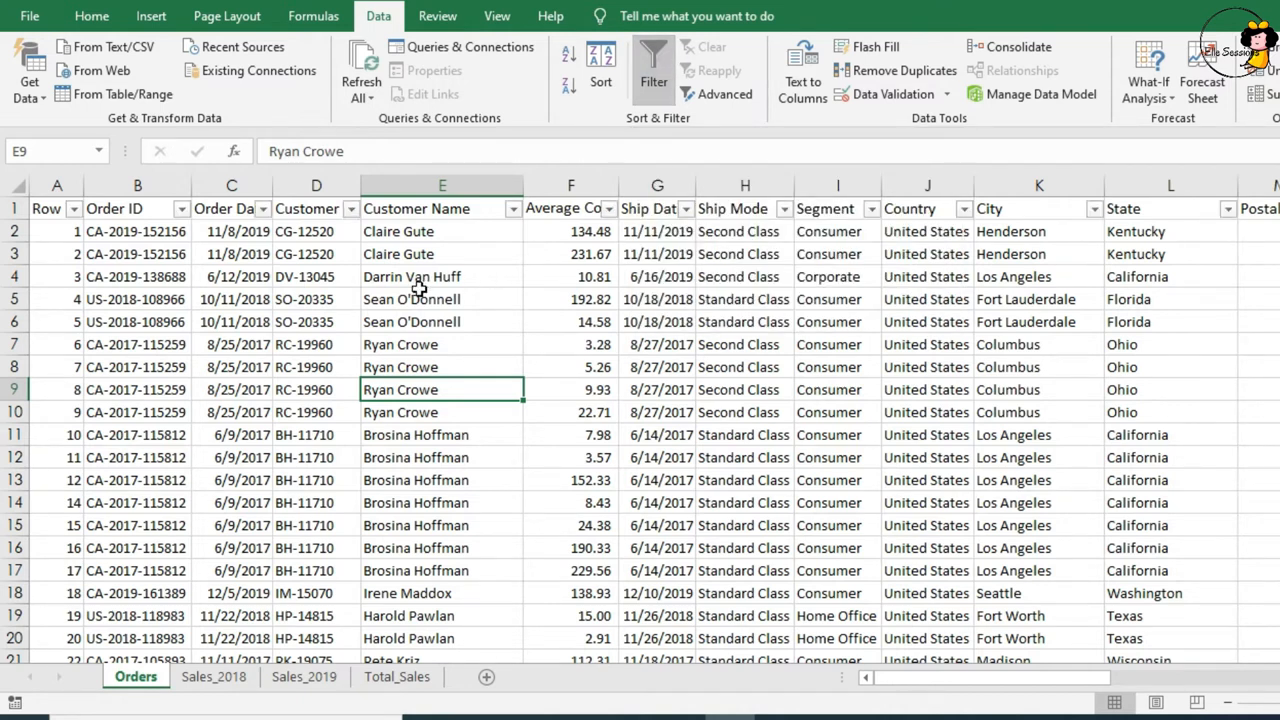
mouse_move(656, 208)
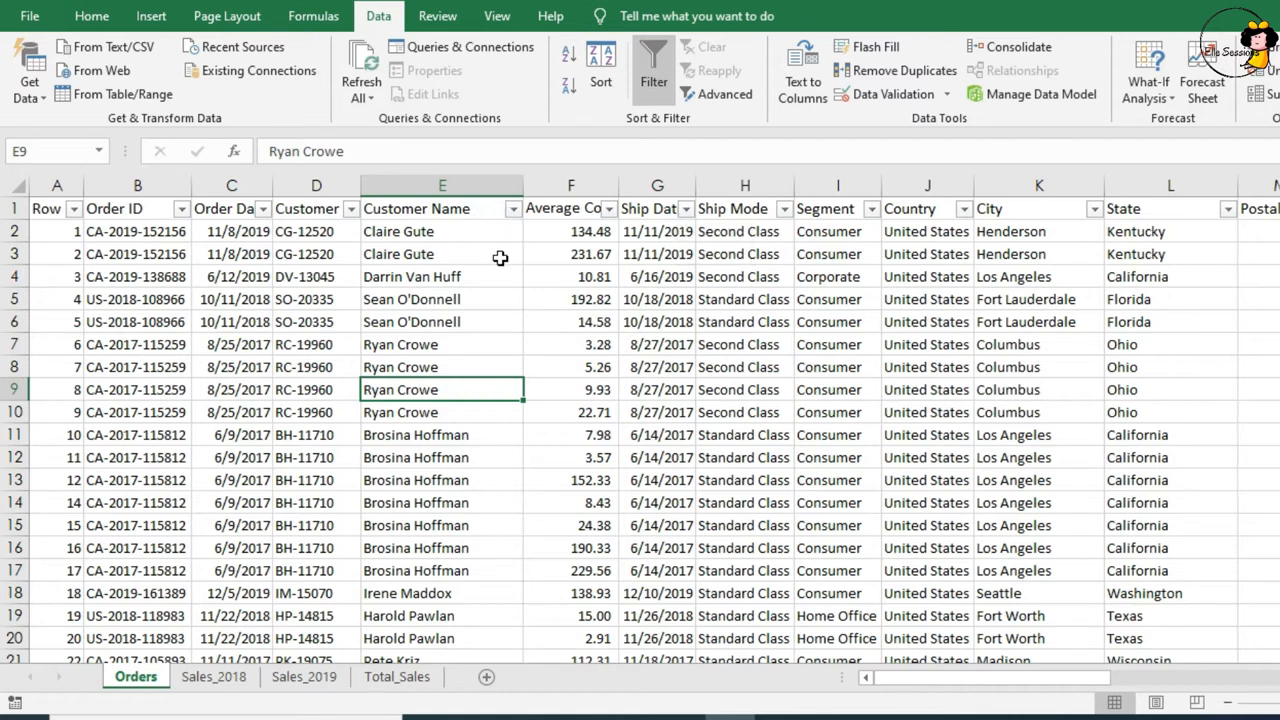
mouse_move(1224, 216)
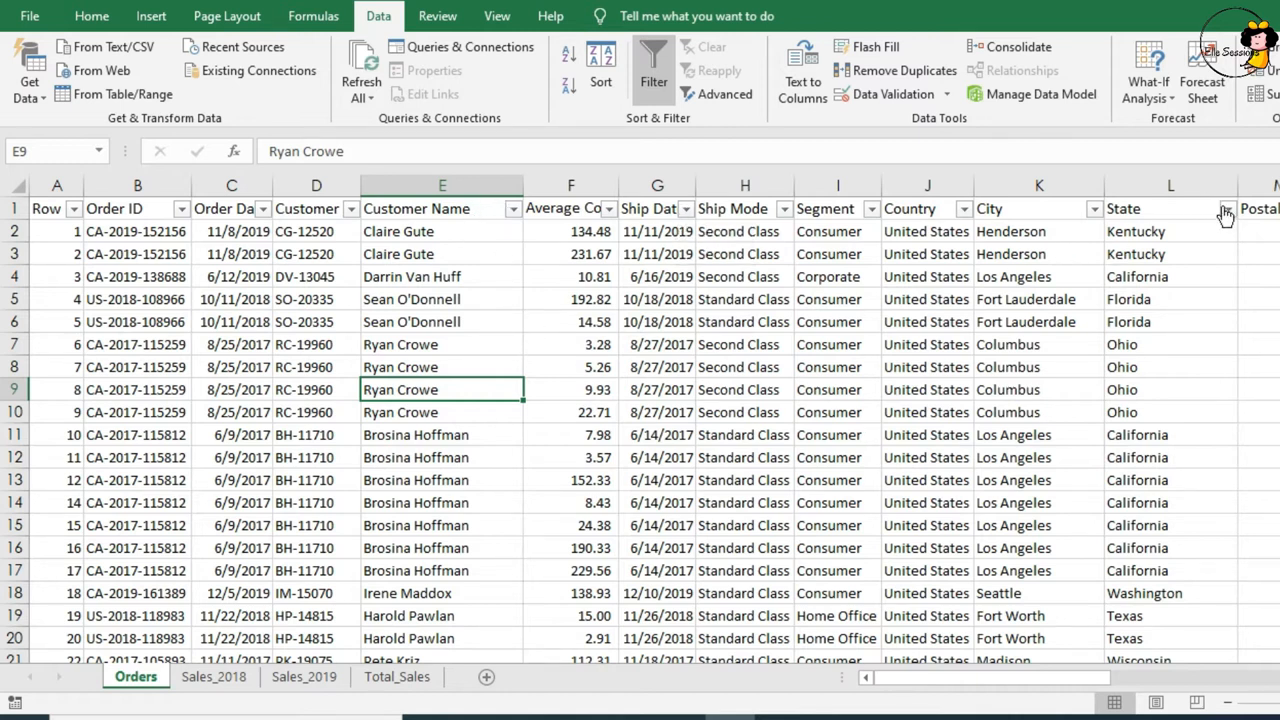
mouse_move(1224, 214)
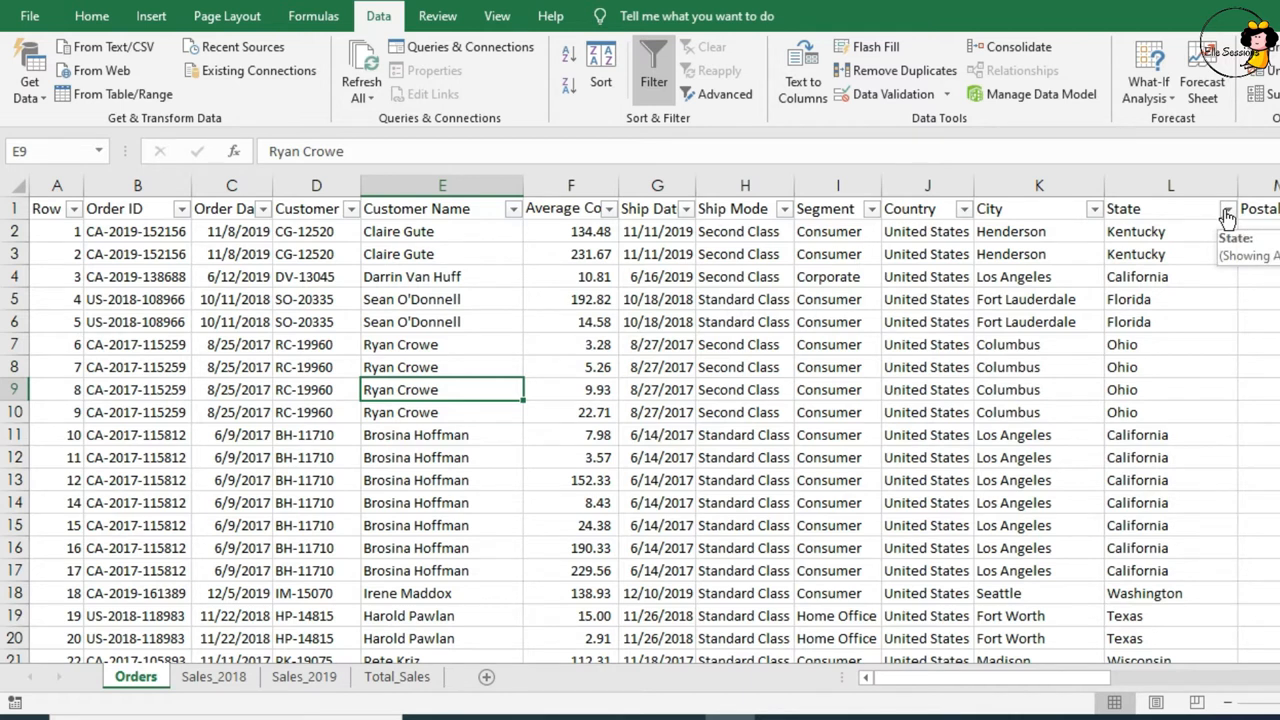
Set the State column filter to California only (986 of 4775 records).
click(1224, 210)
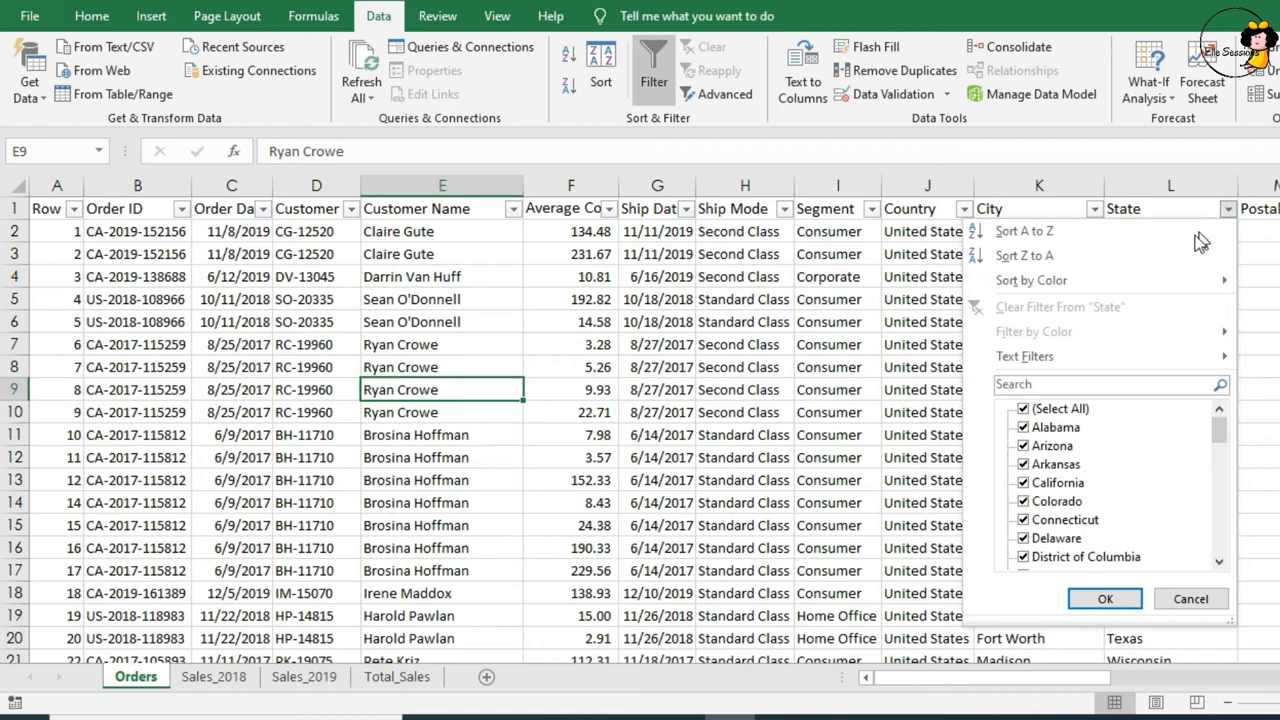
mouse_move(1090, 450)
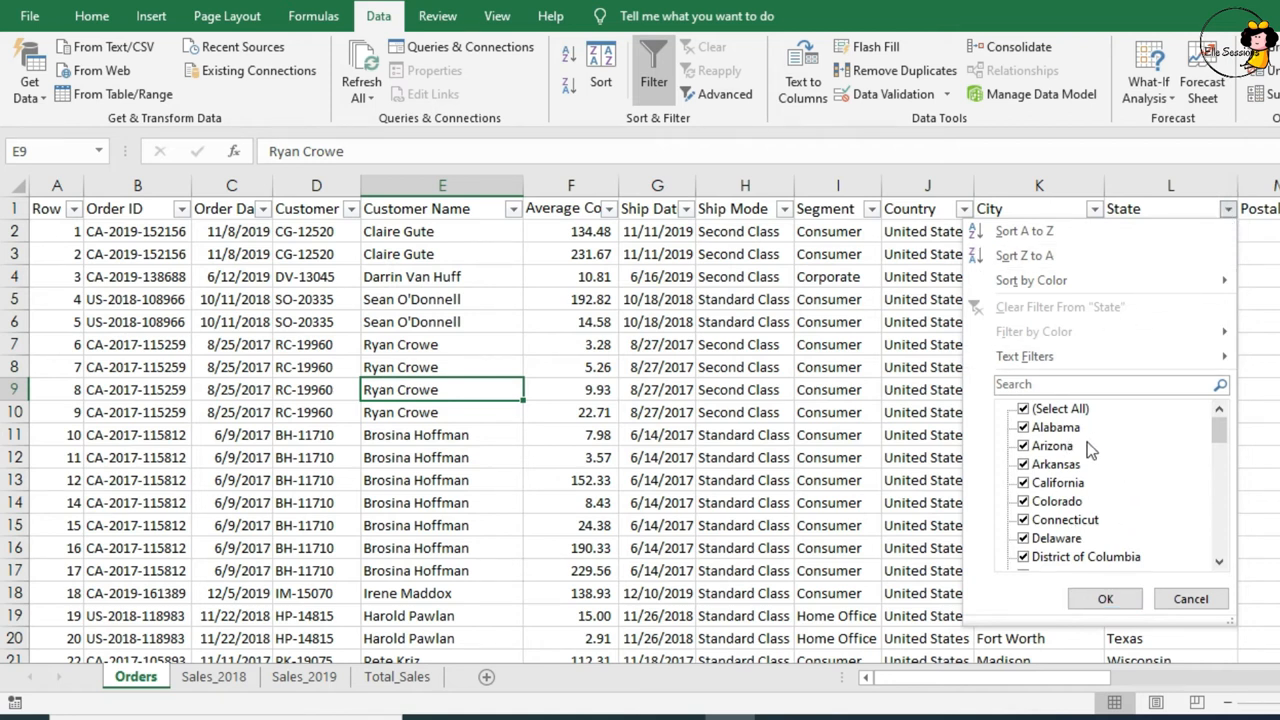
mouse_move(1160, 440)
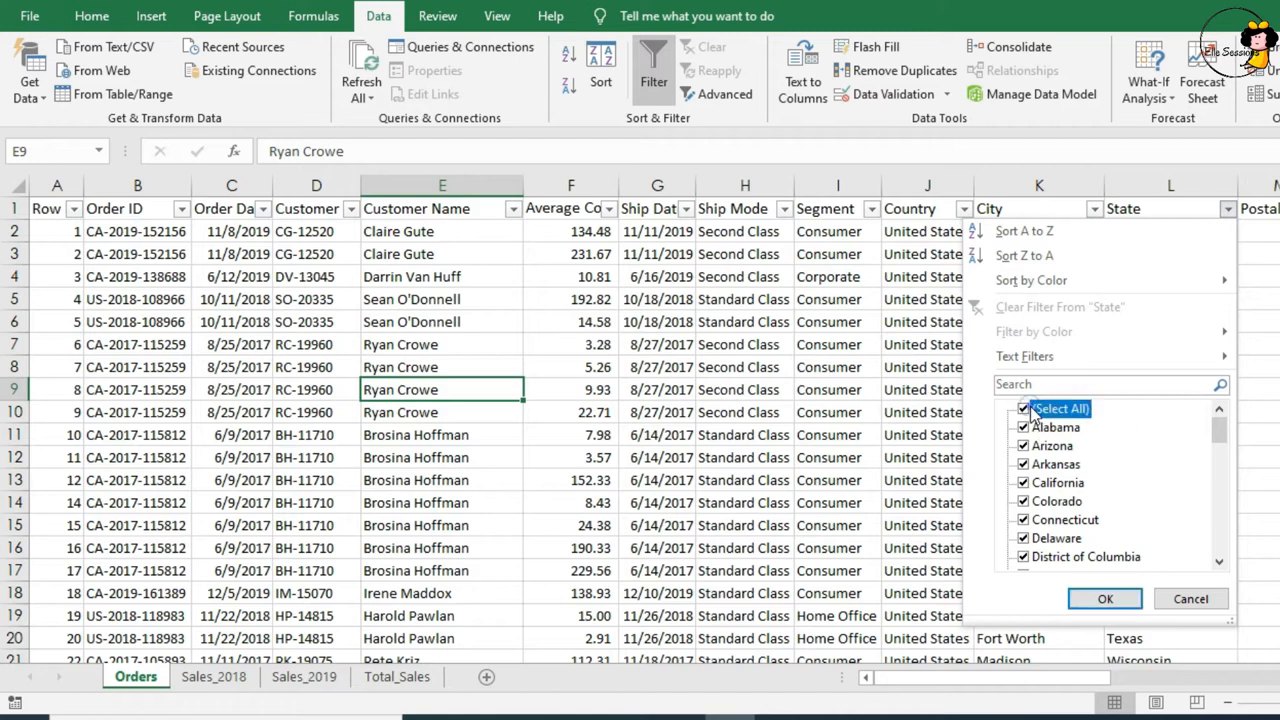
click(1022, 408)
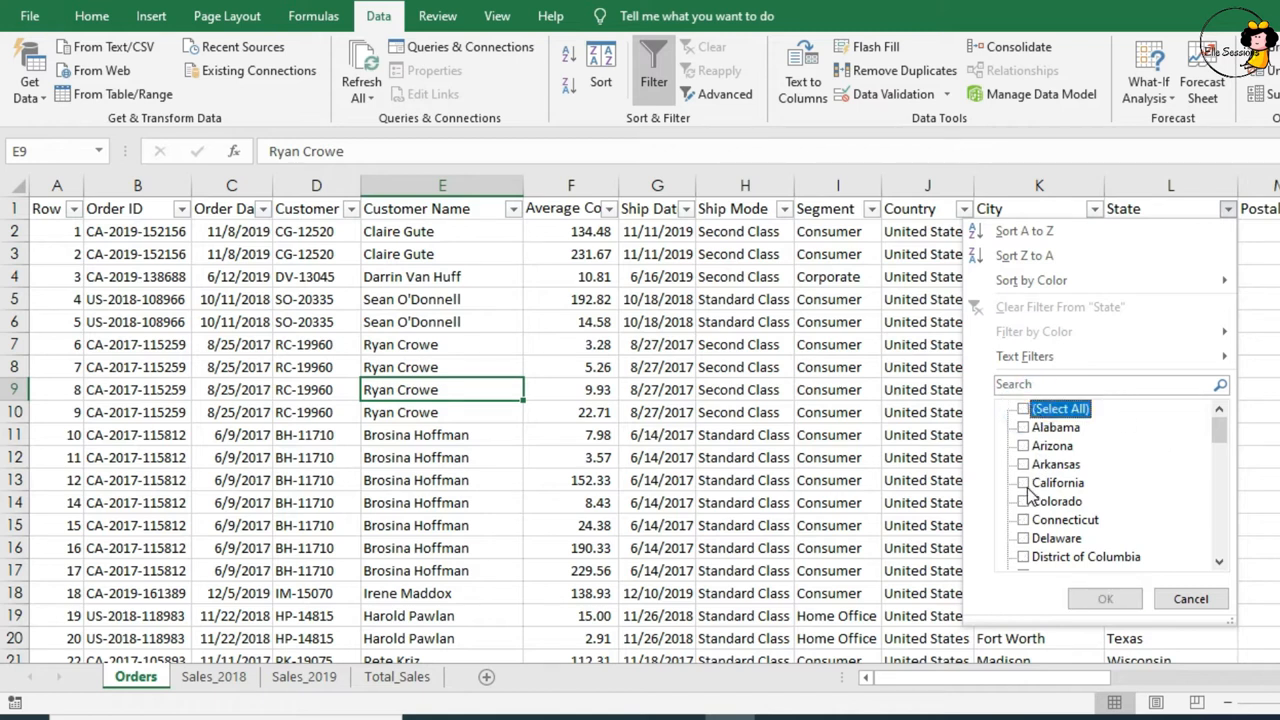
click(1024, 482)
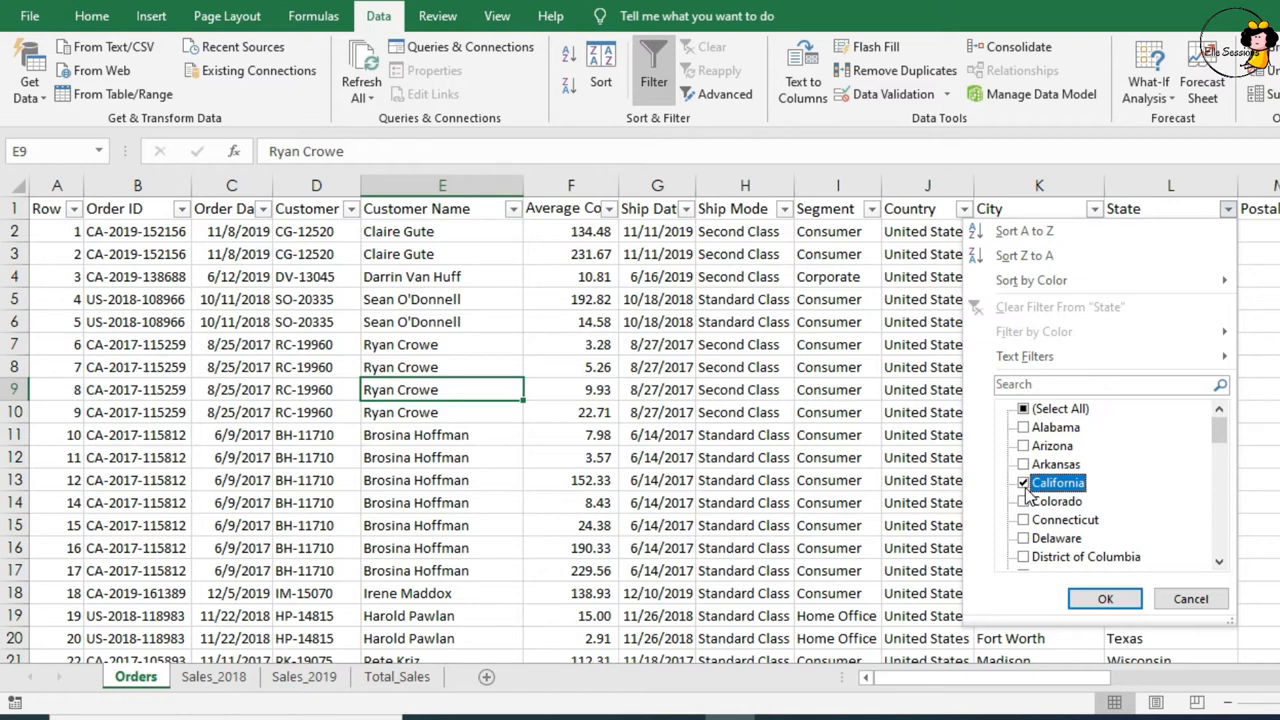
click(1104, 598)
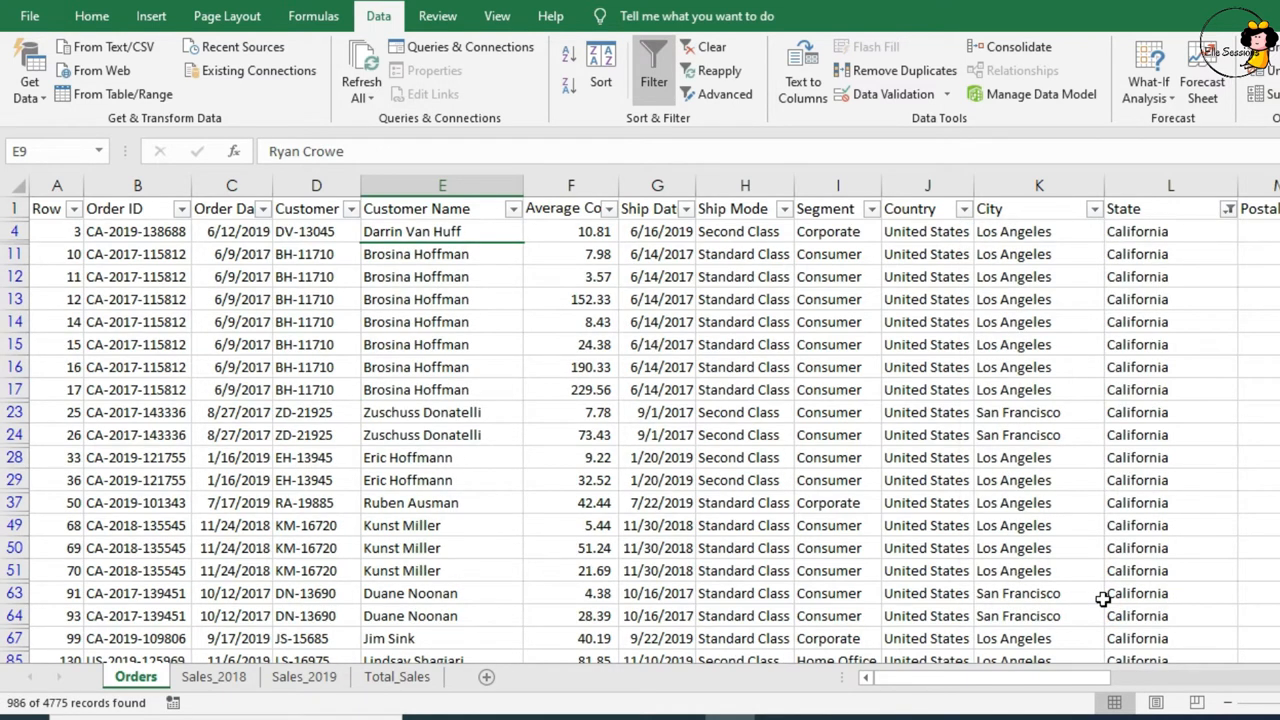
mouse_move(1128, 460)
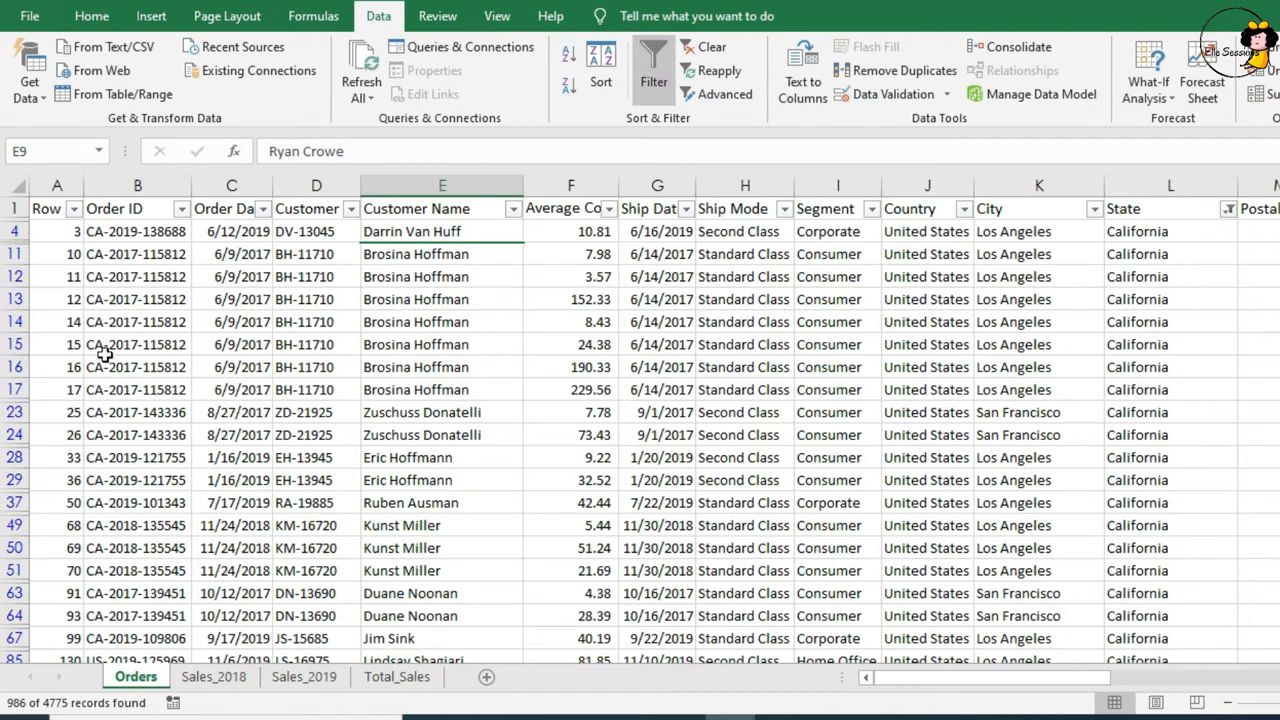
mouse_move(8, 444)
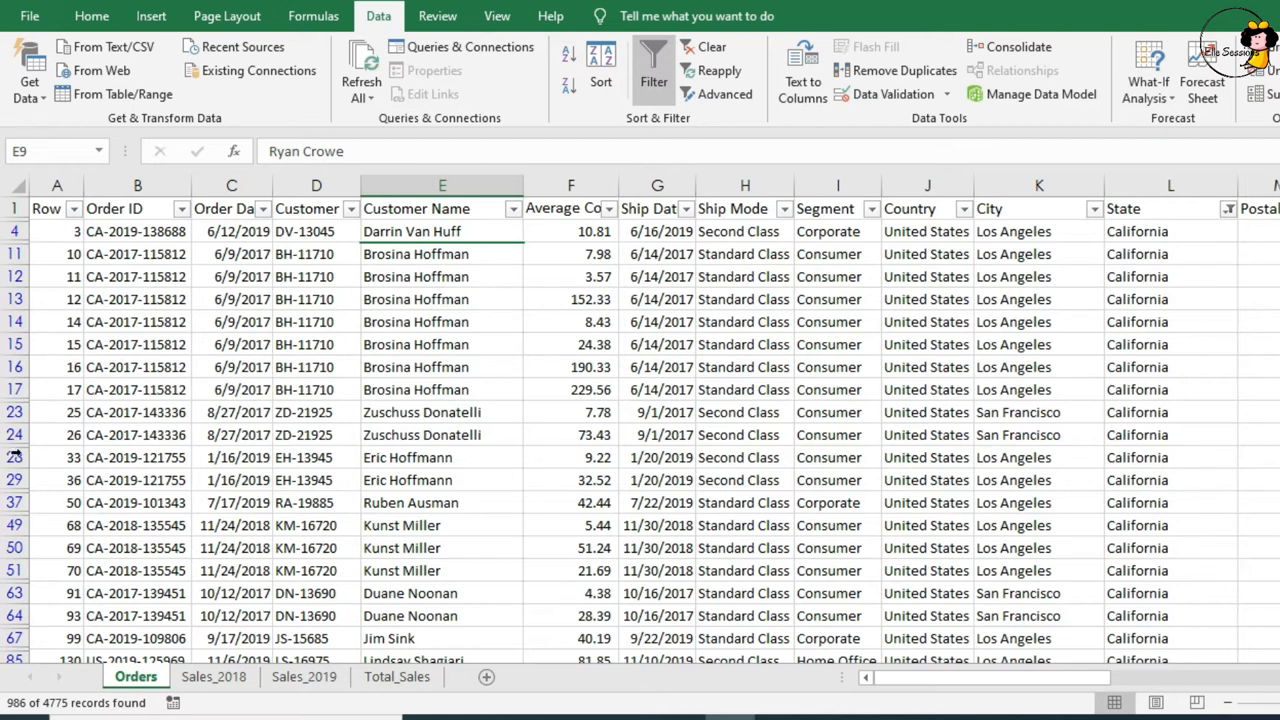
mouse_move(1212, 246)
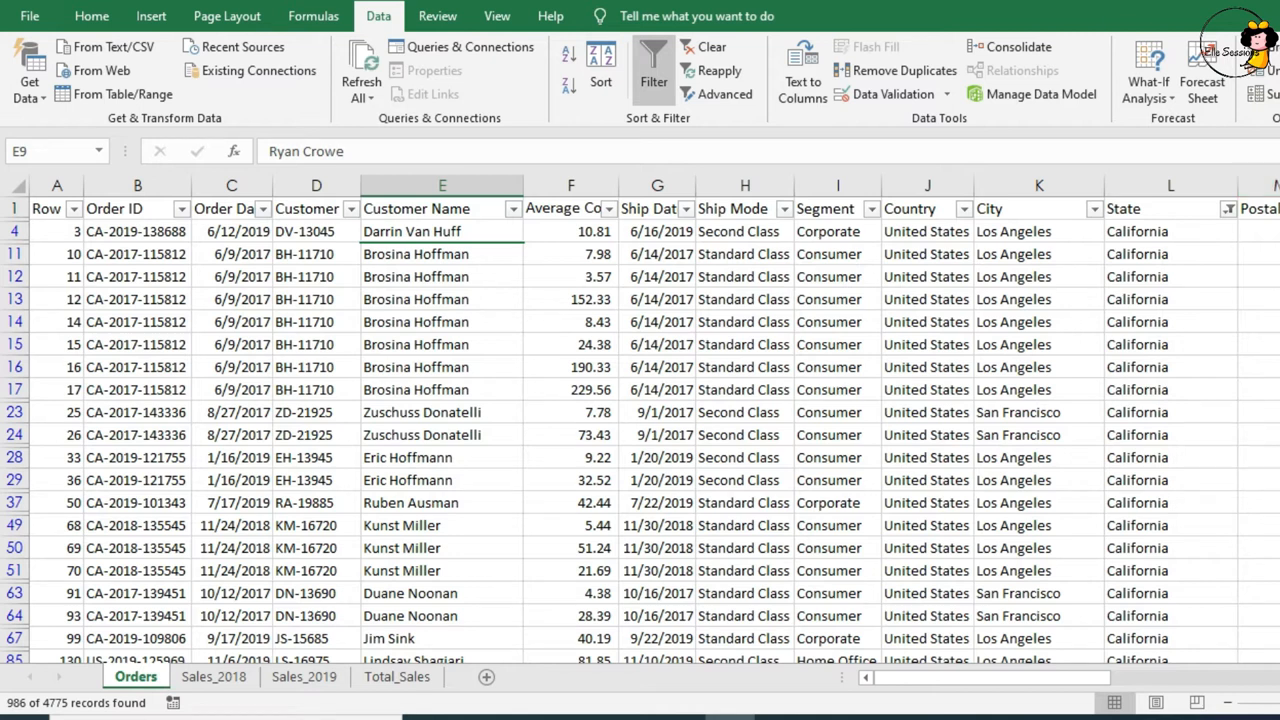
Set the Order Date filter to the year 2017 only after browsing the Date Filters list.
click(270, 210)
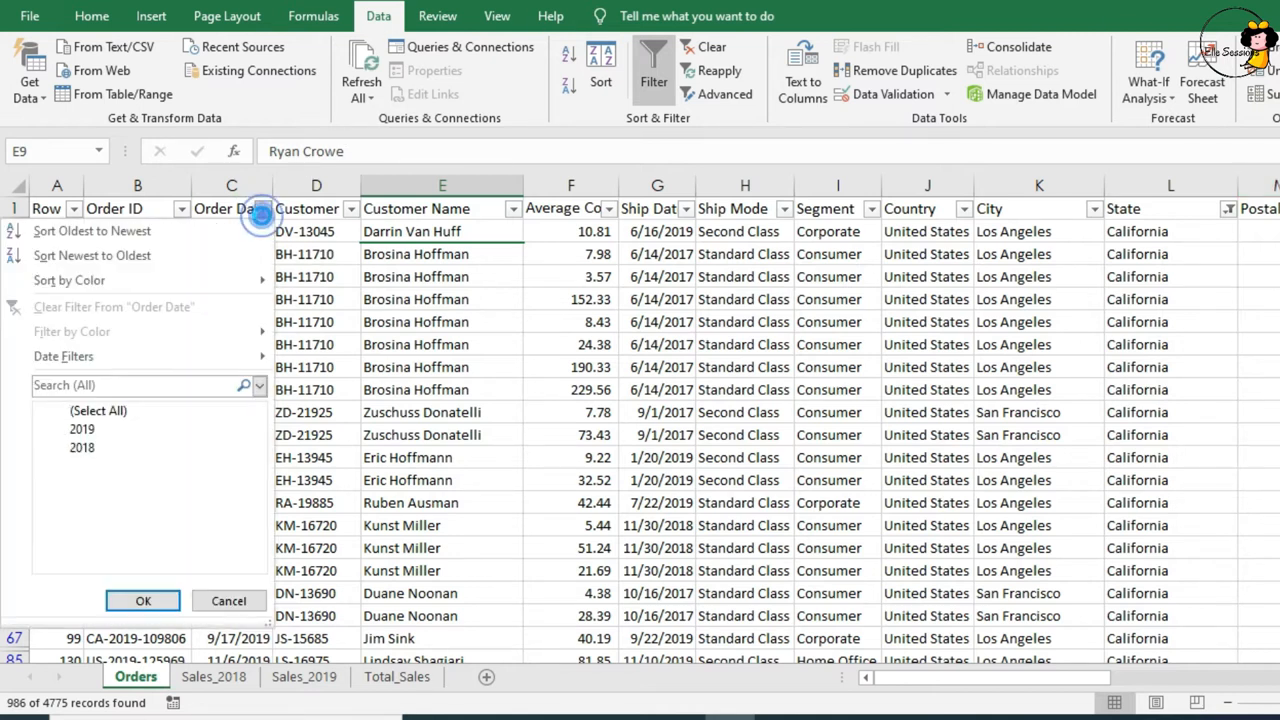
click(60, 410)
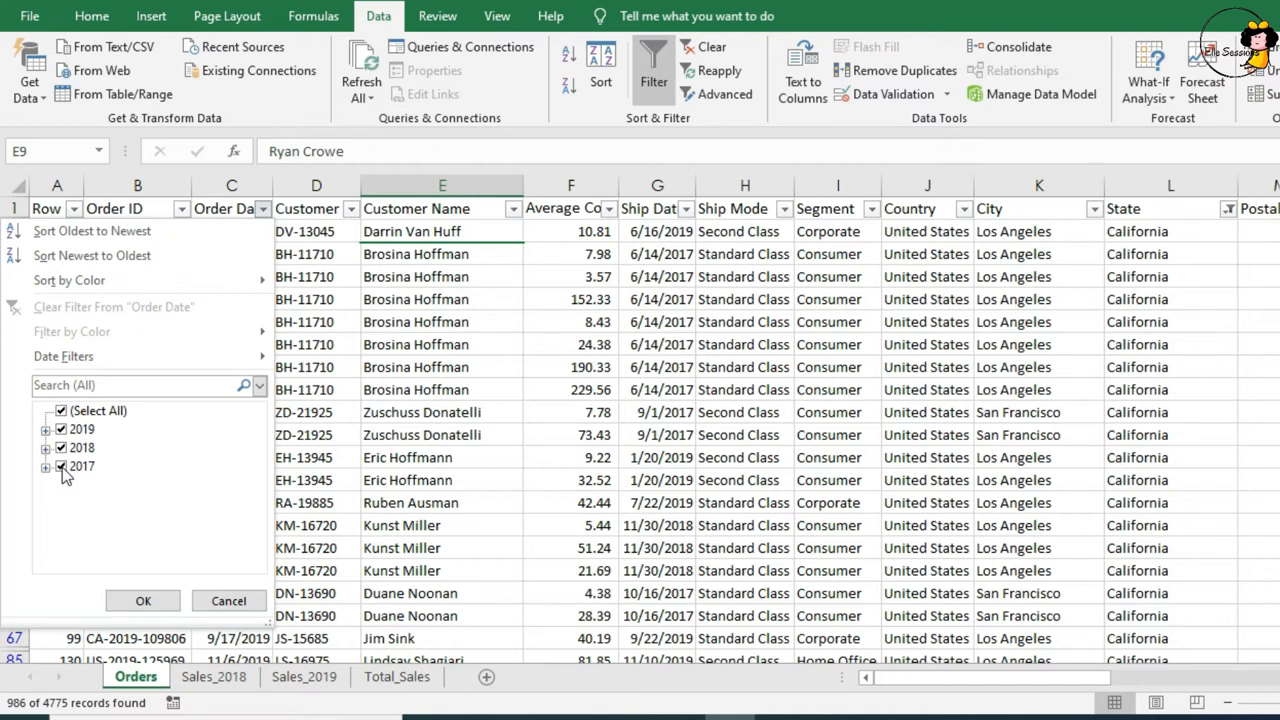
click(64, 356)
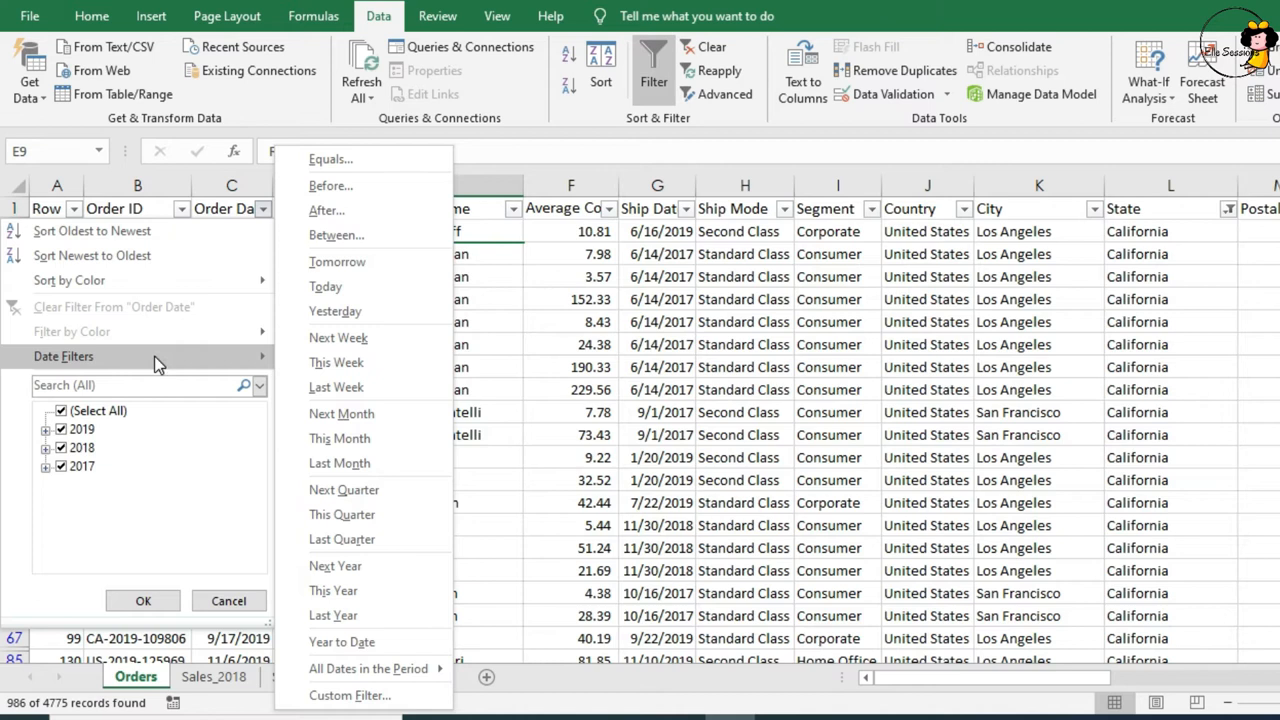
mouse_move(336, 236)
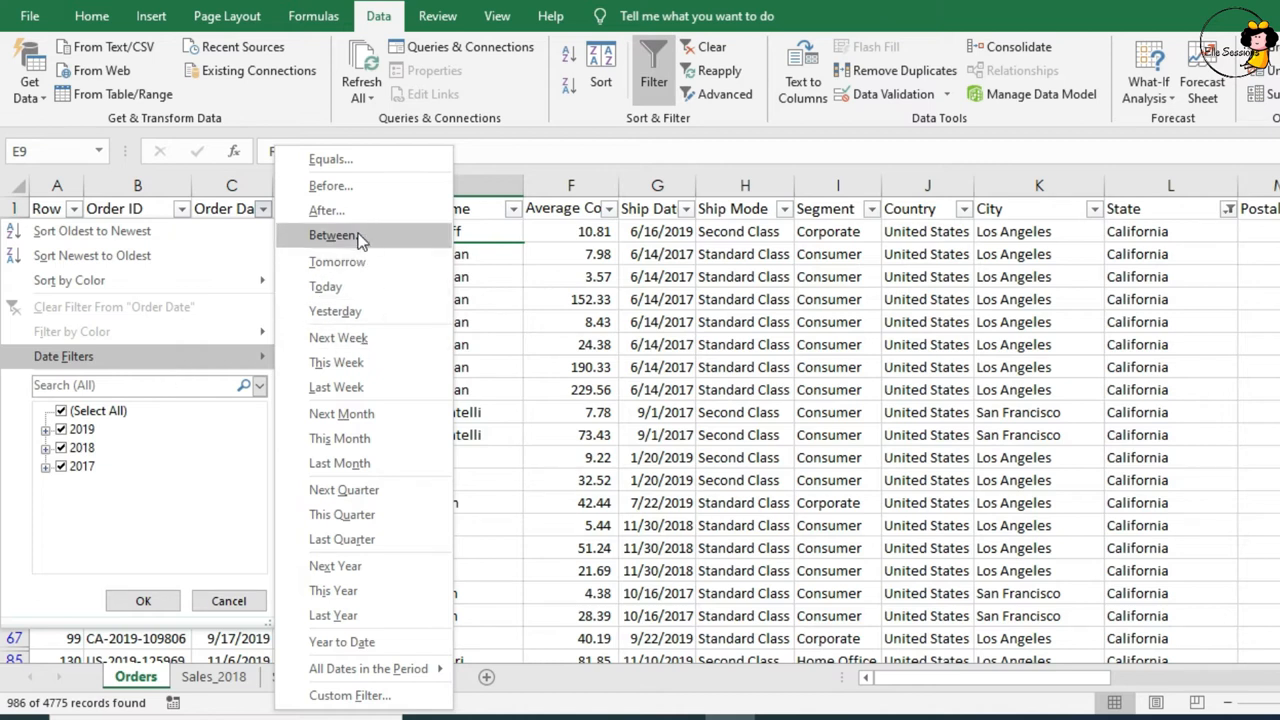
mouse_move(360, 388)
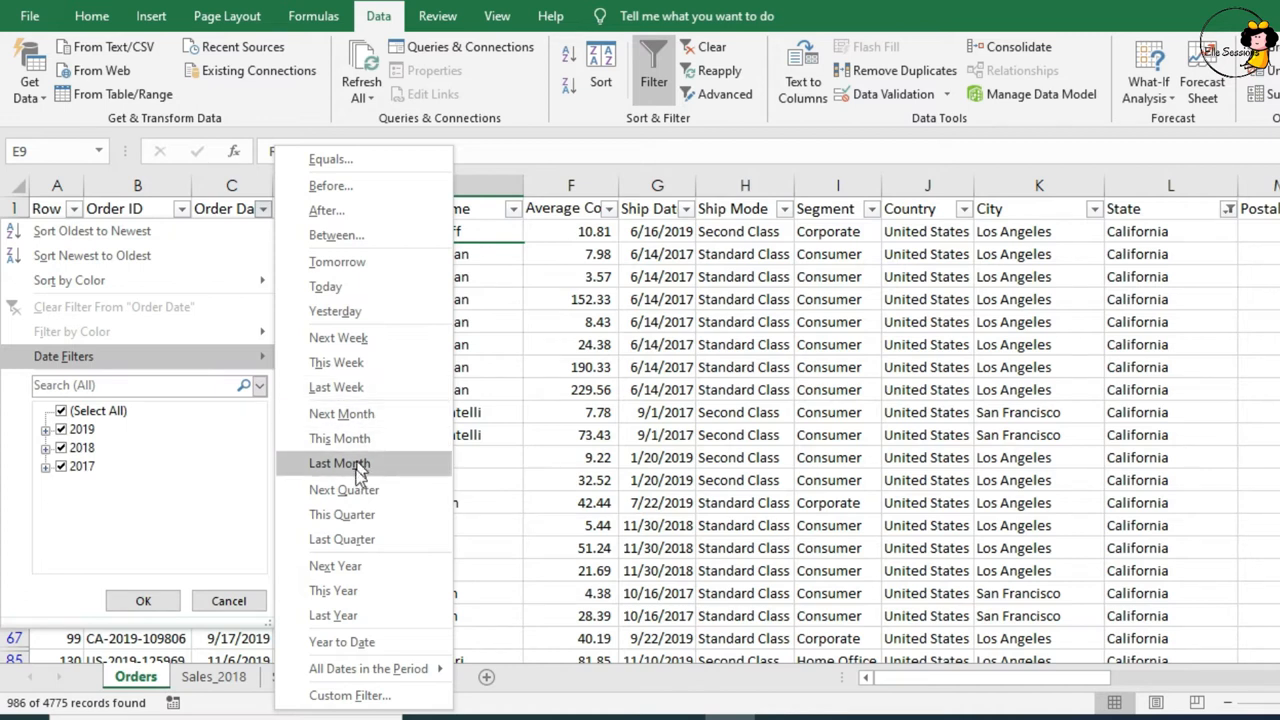
mouse_move(356, 540)
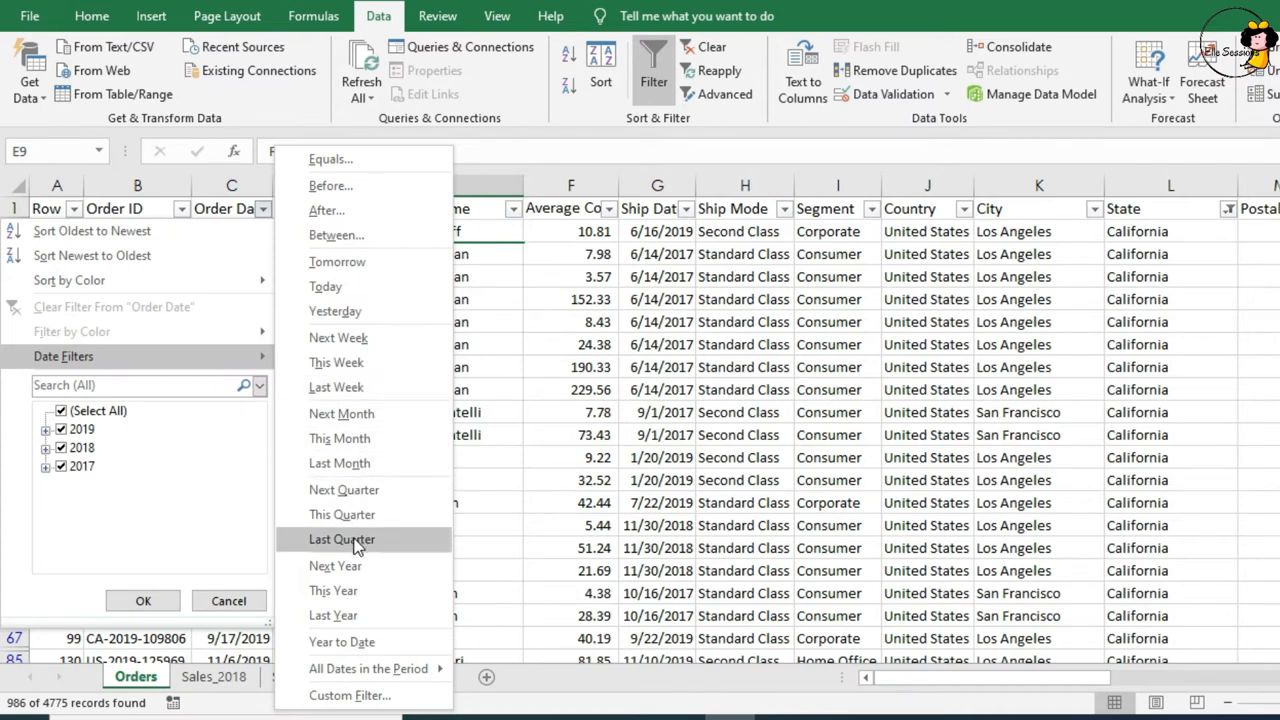
mouse_move(356, 590)
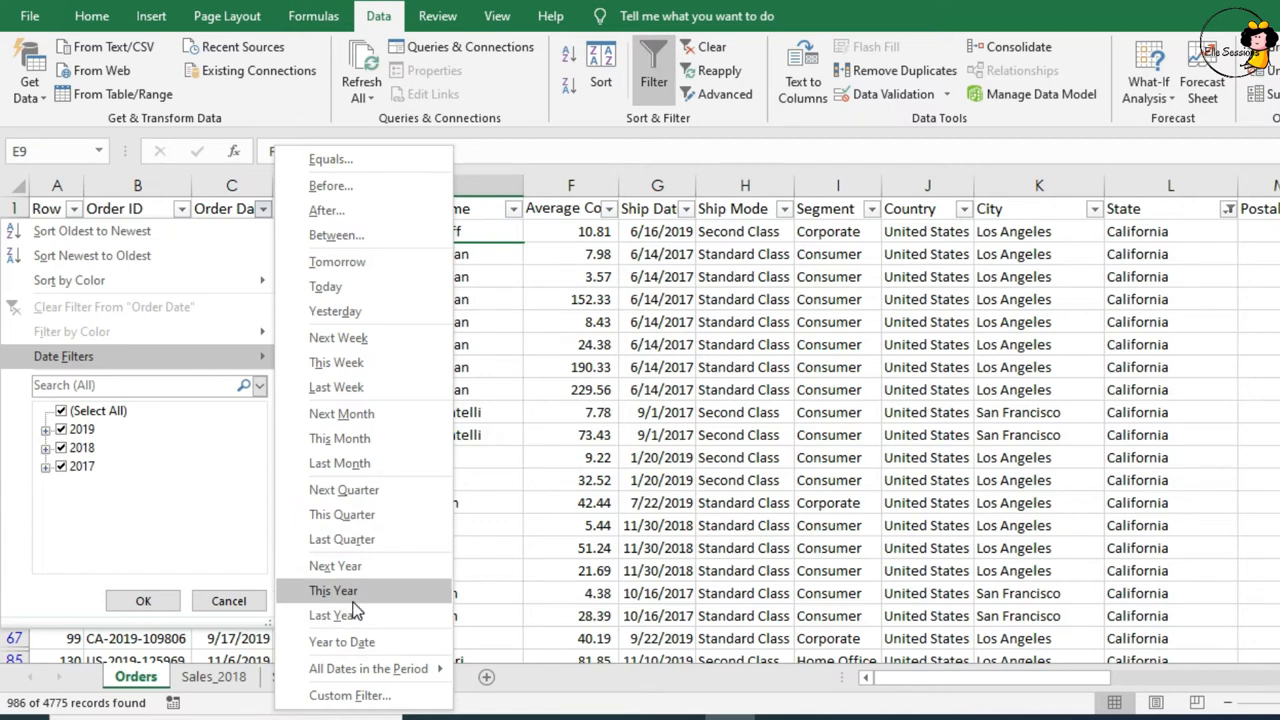
mouse_move(356, 610)
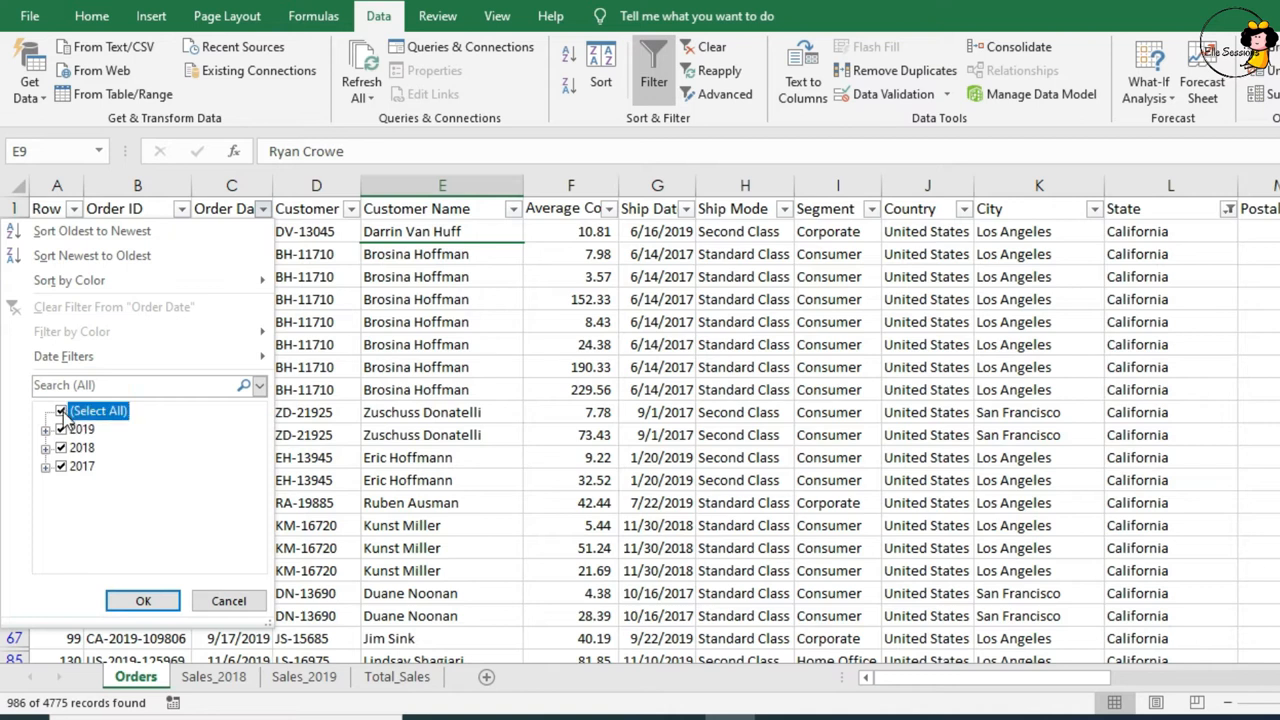
click(60, 466)
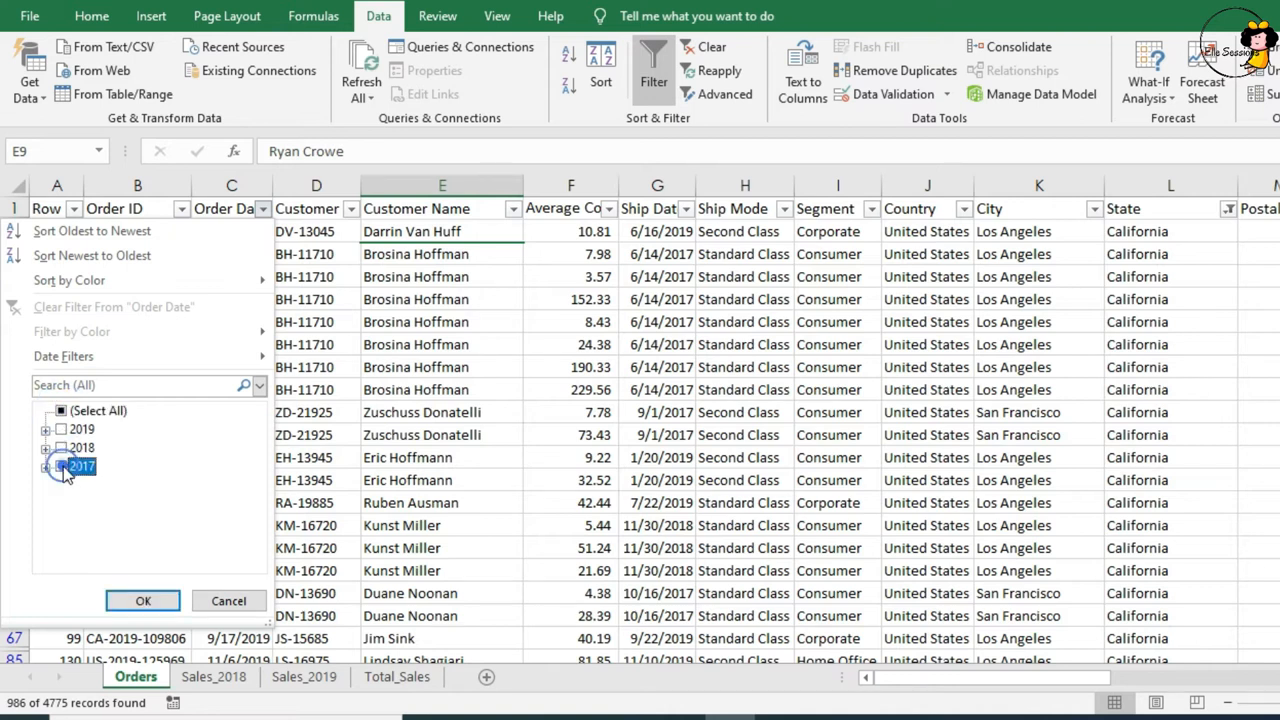
click(142, 600)
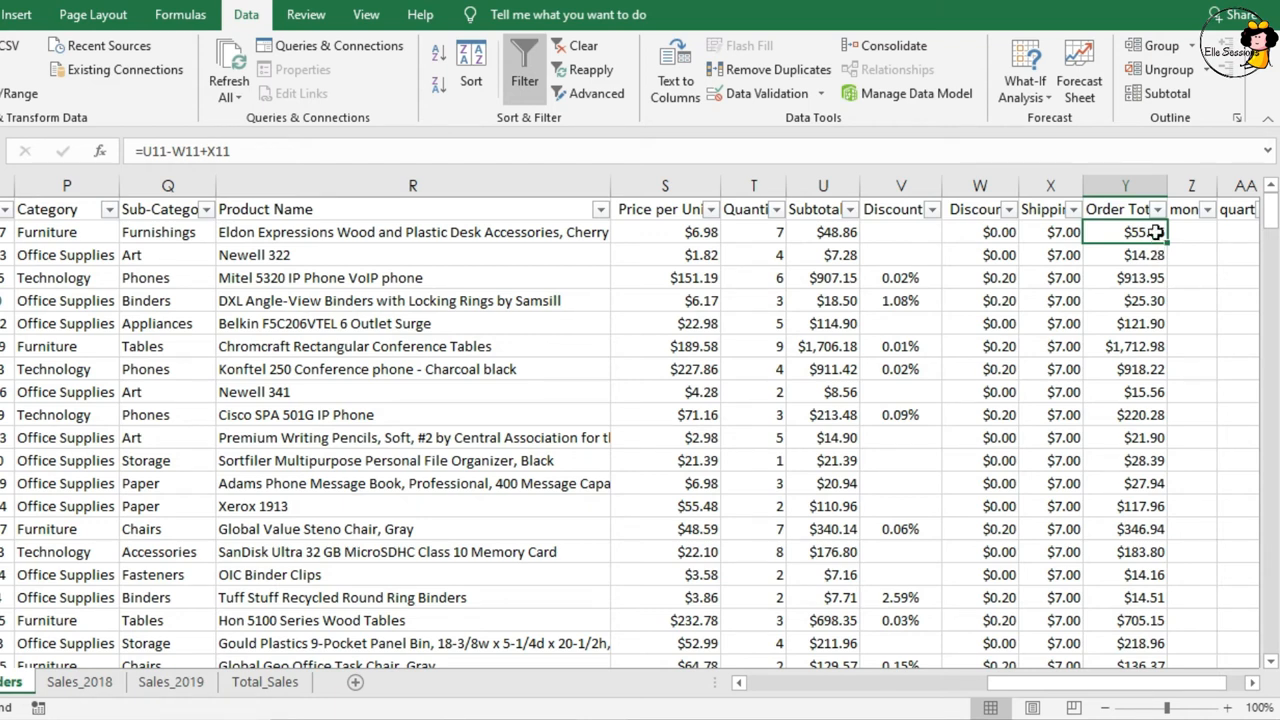
Apply a Number Filters Greater Than 1000 condition on Order Total.
click(1158, 210)
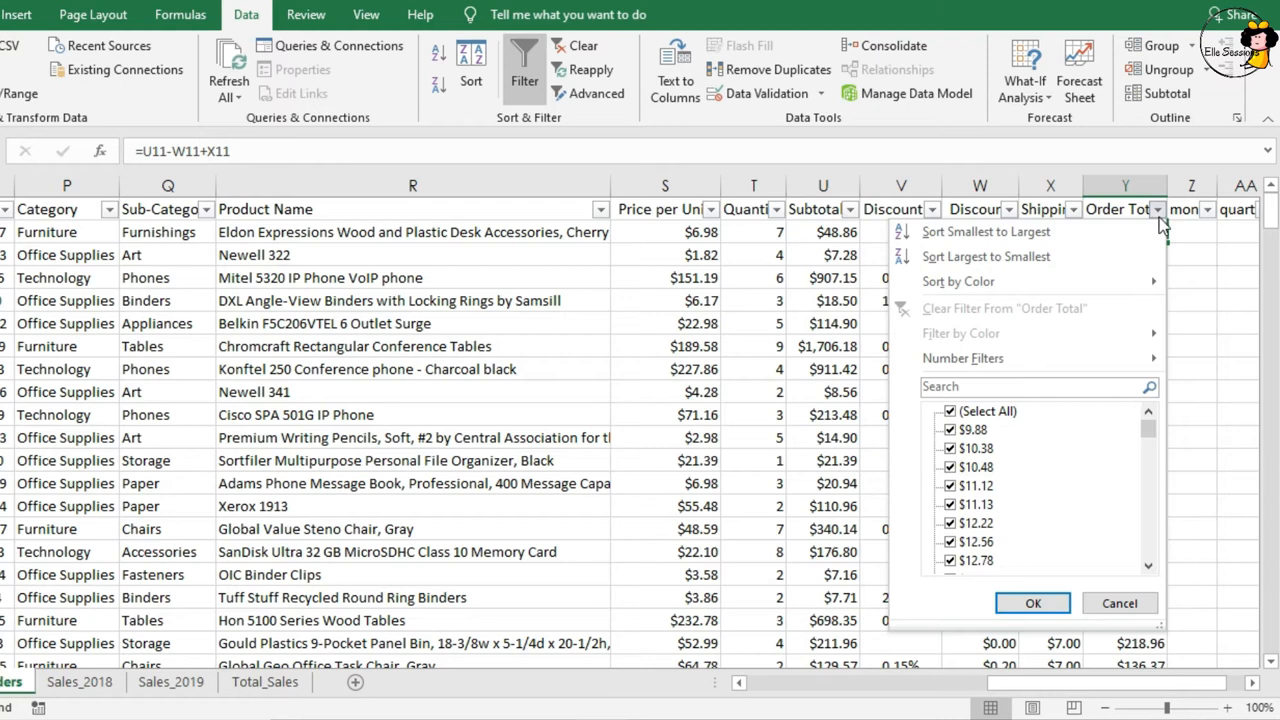
click(962, 358)
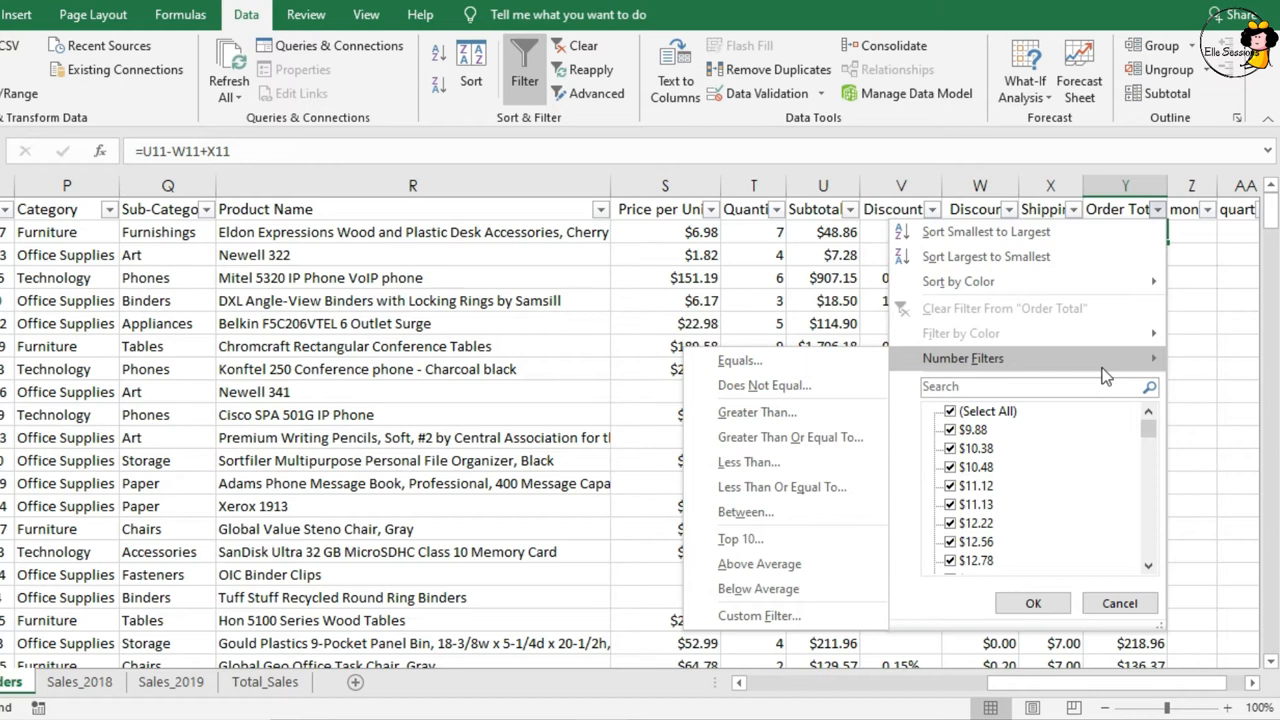
mouse_move(756, 412)
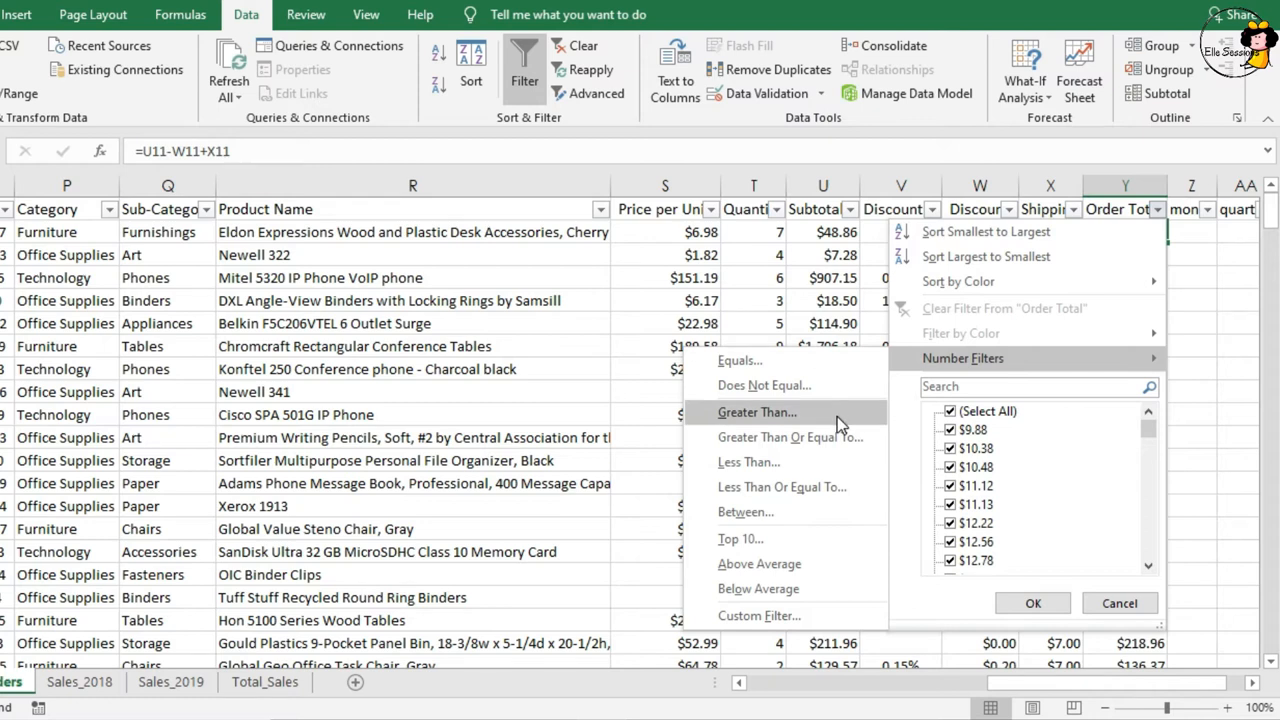
mouse_move(792, 436)
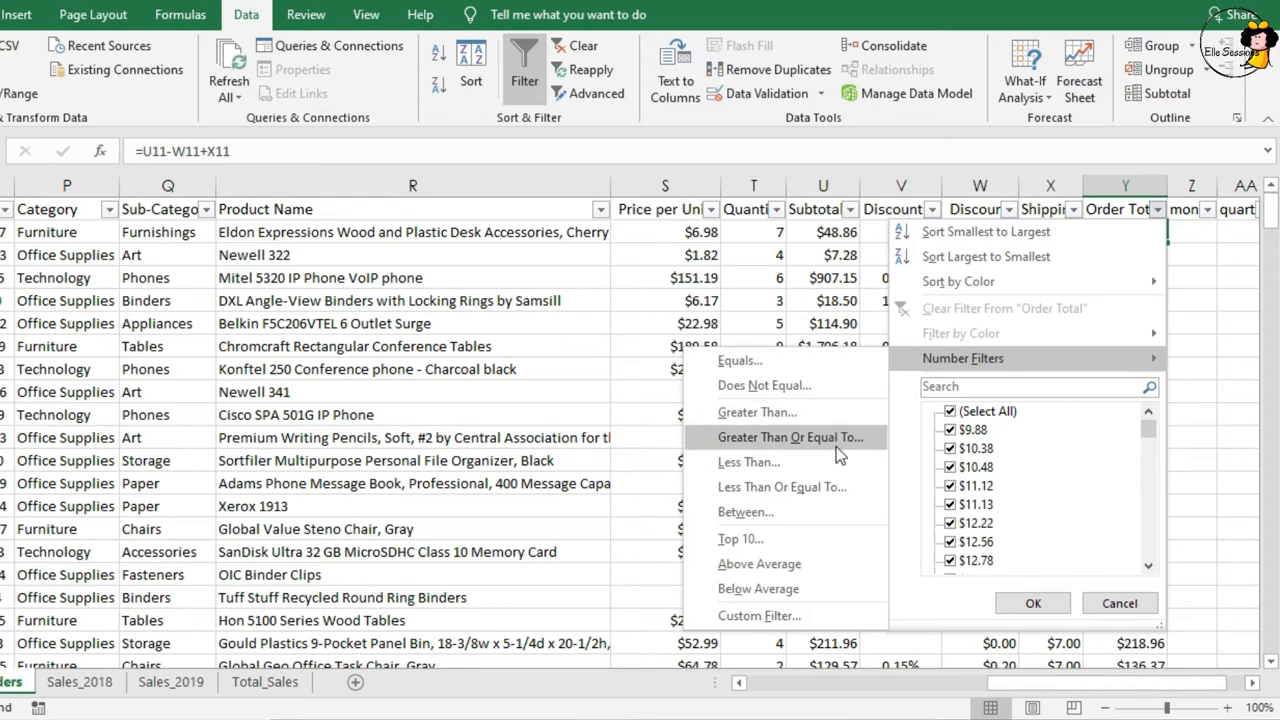
mouse_move(840, 452)
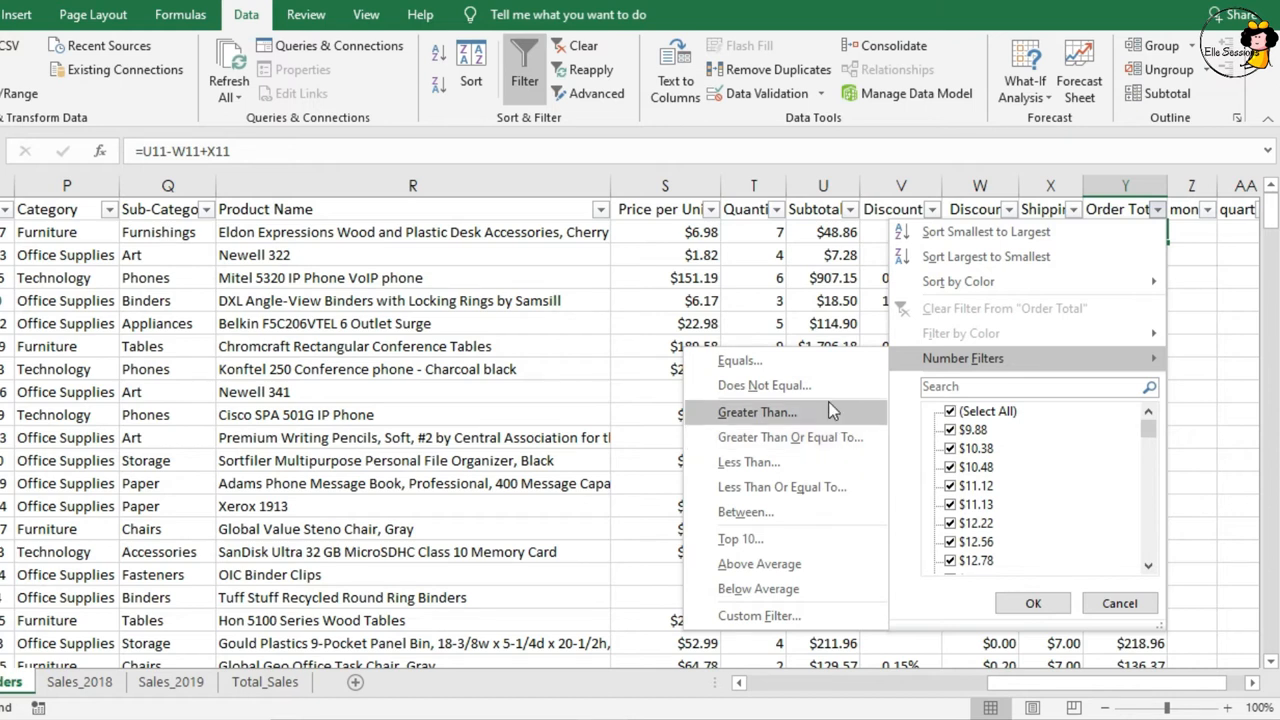
click(756, 412)
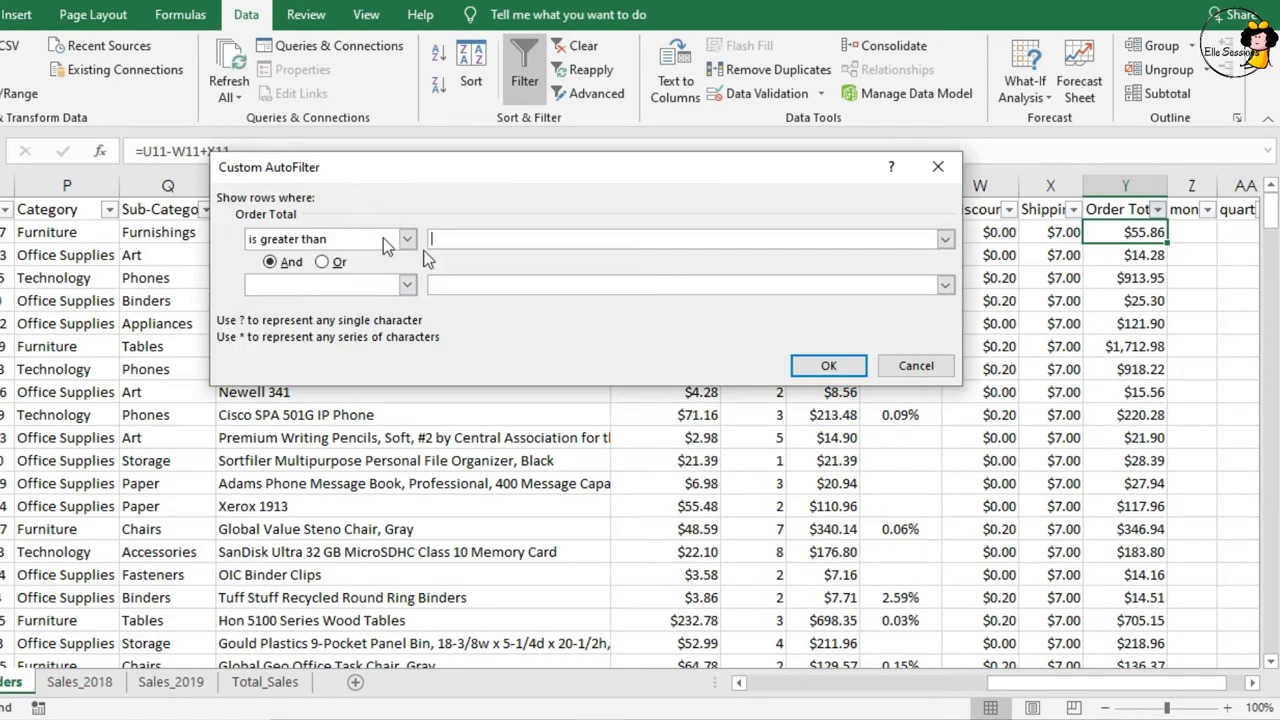
text(1000)
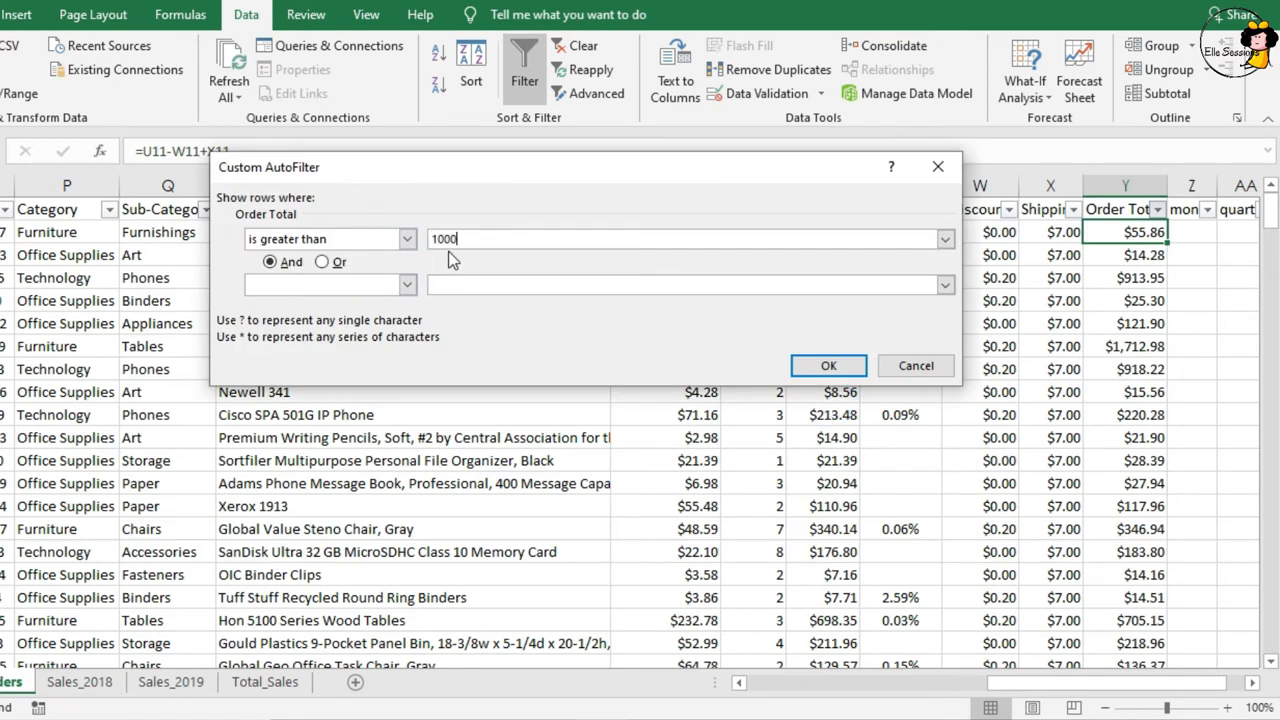
click(828, 364)
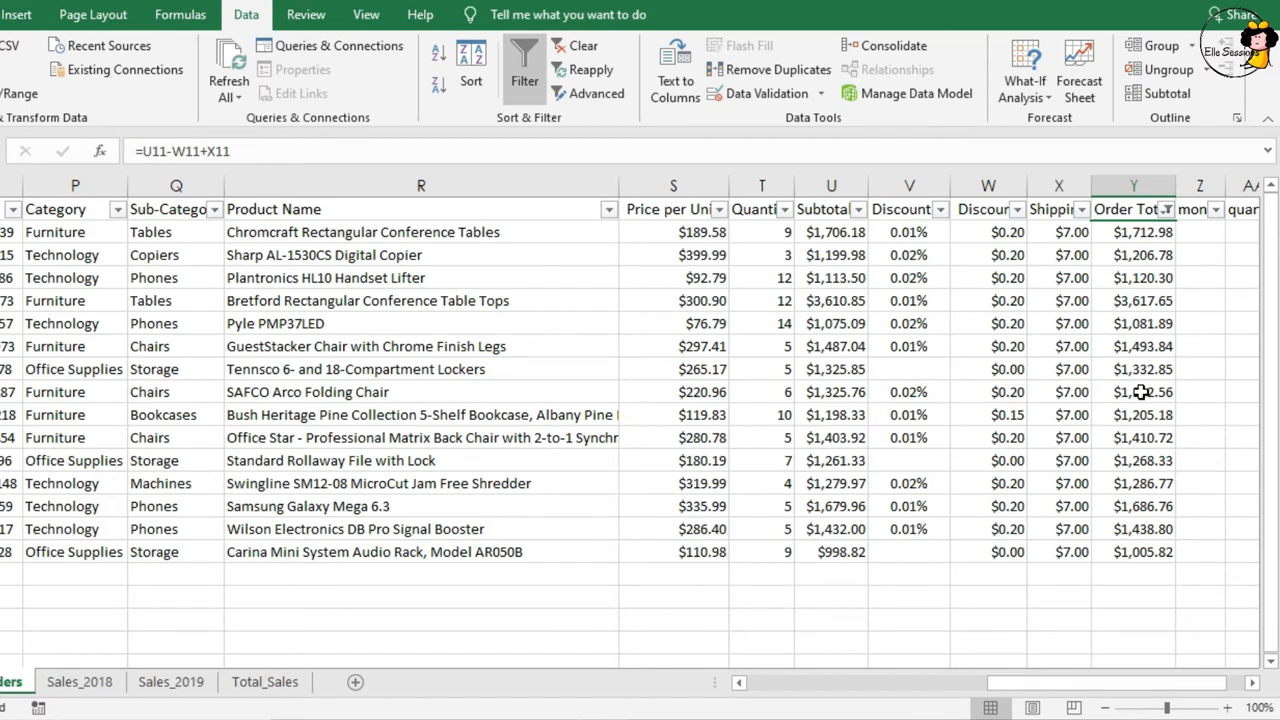
drag(1100, 682, 1010, 682)
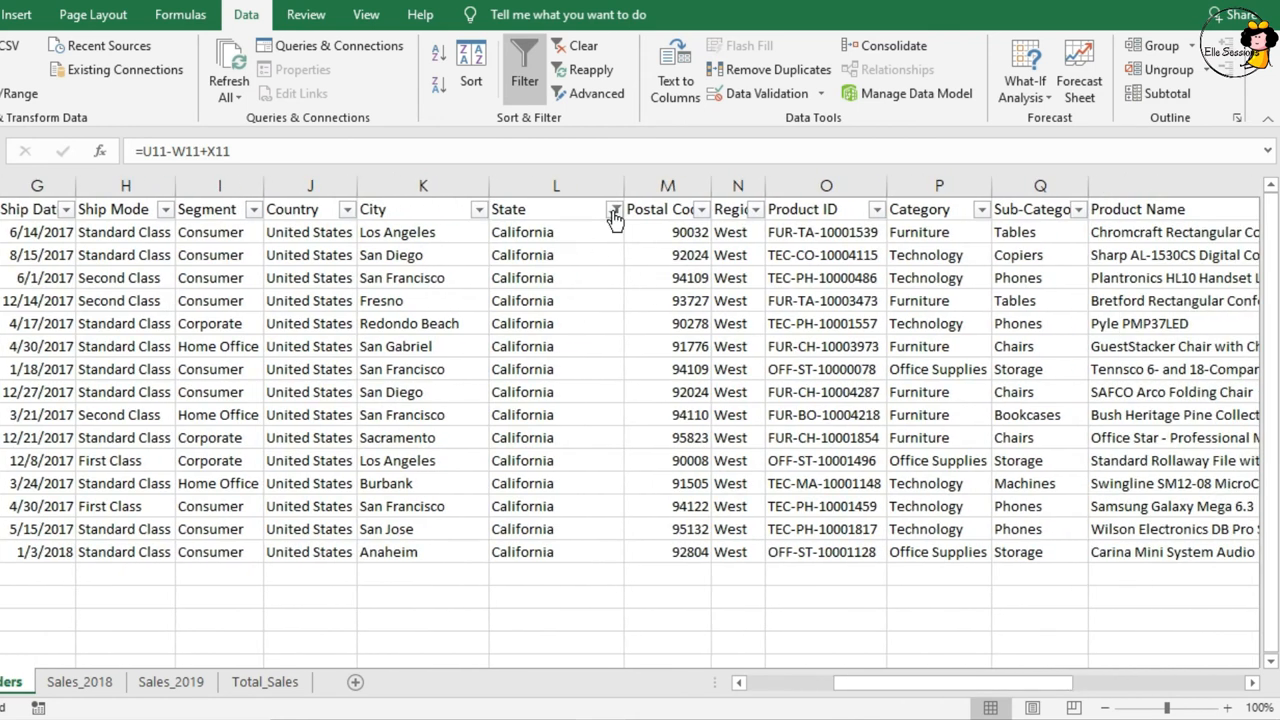
click(614, 210)
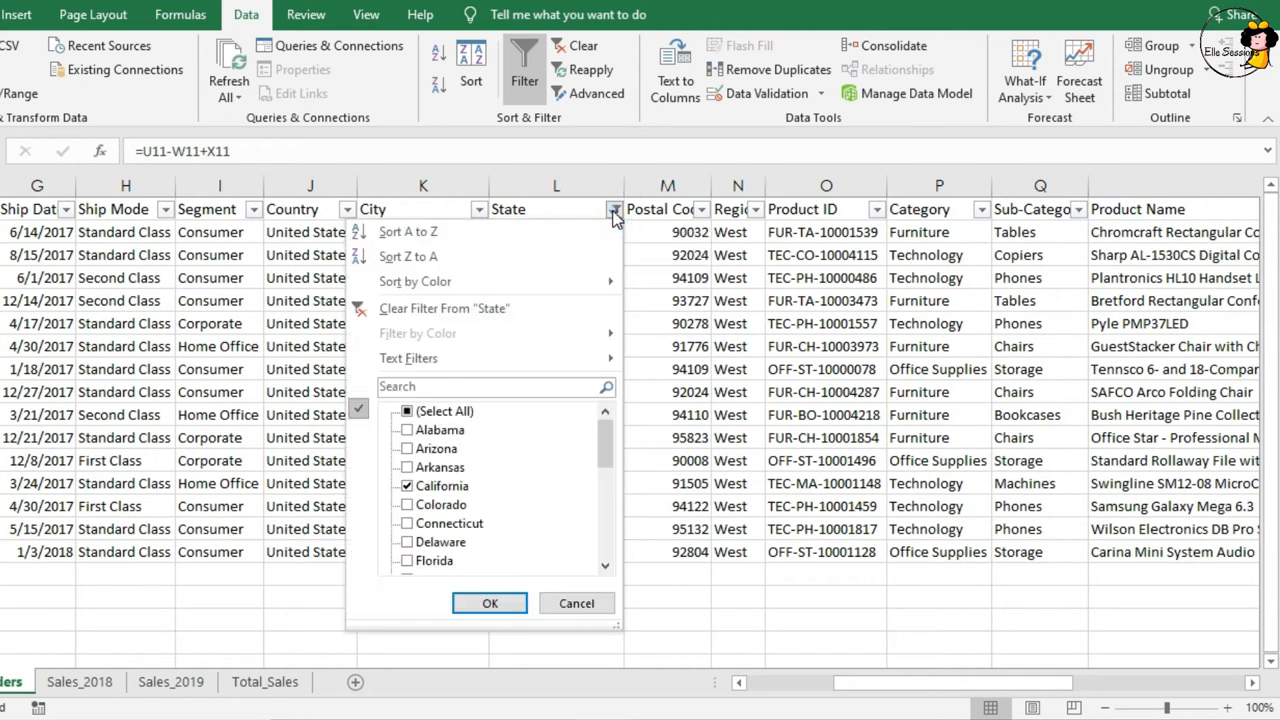
mouse_move(498, 318)
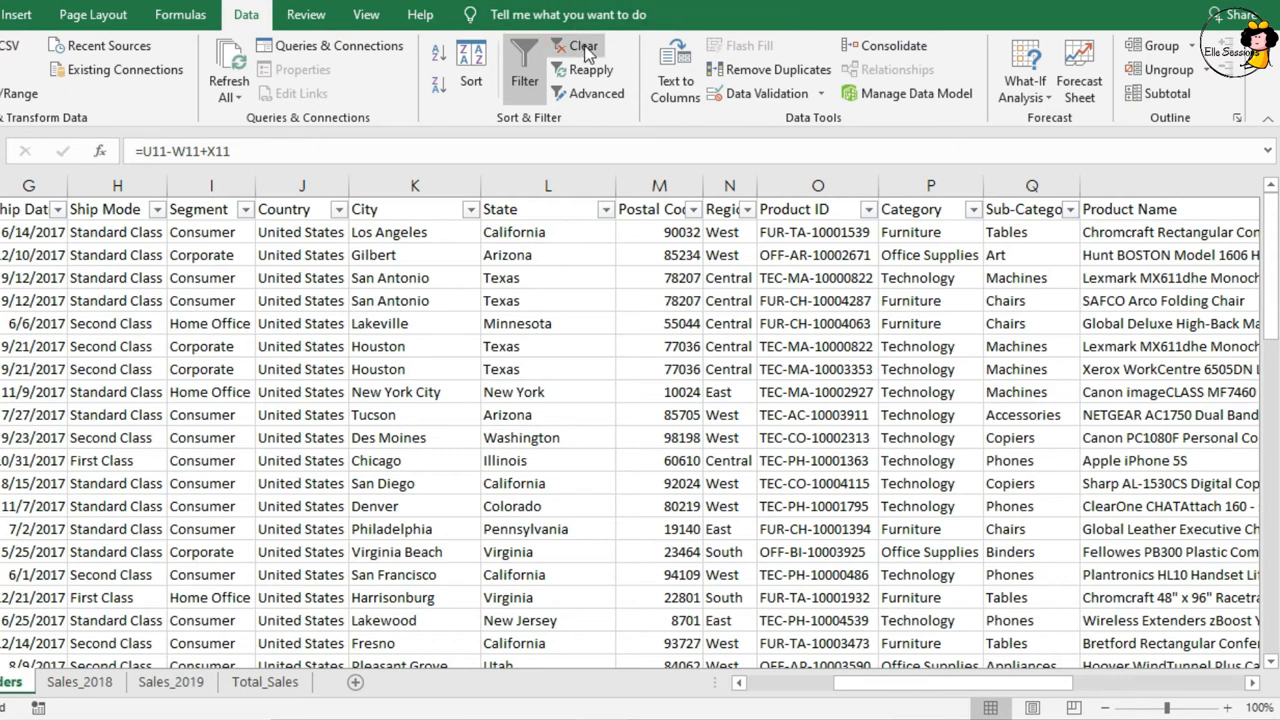
click(582, 46)
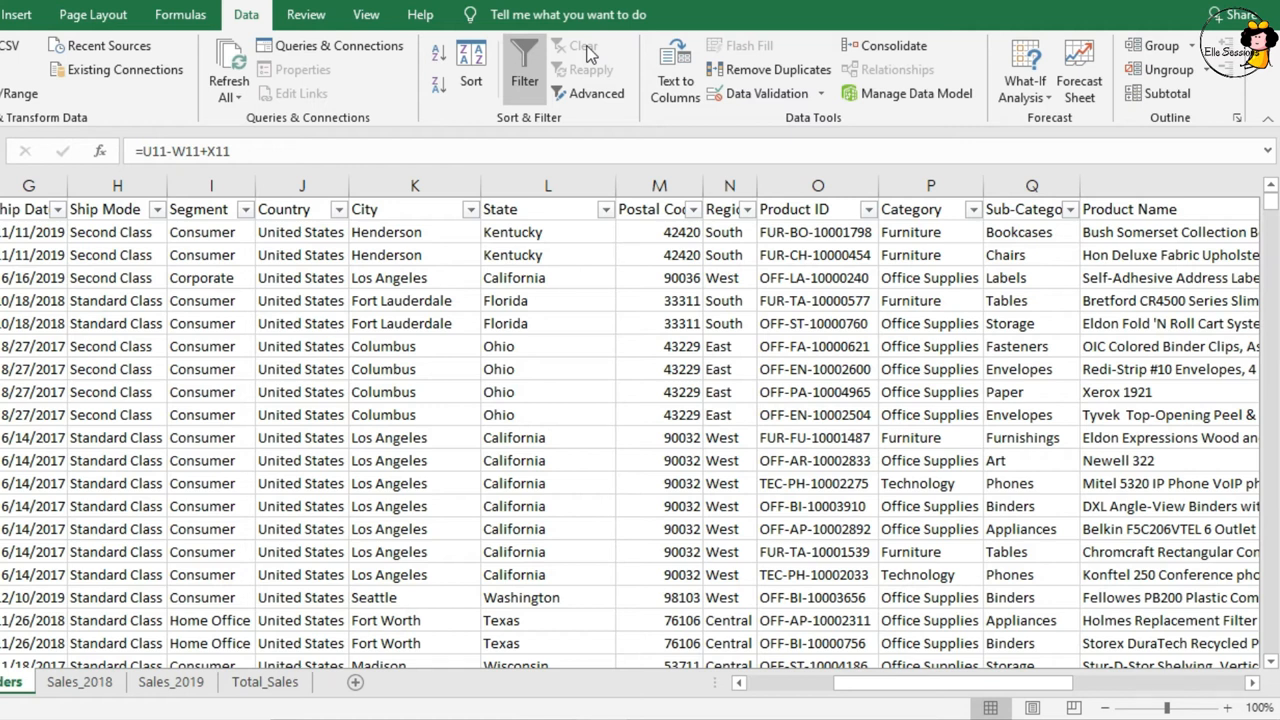
mouse_move(588, 52)
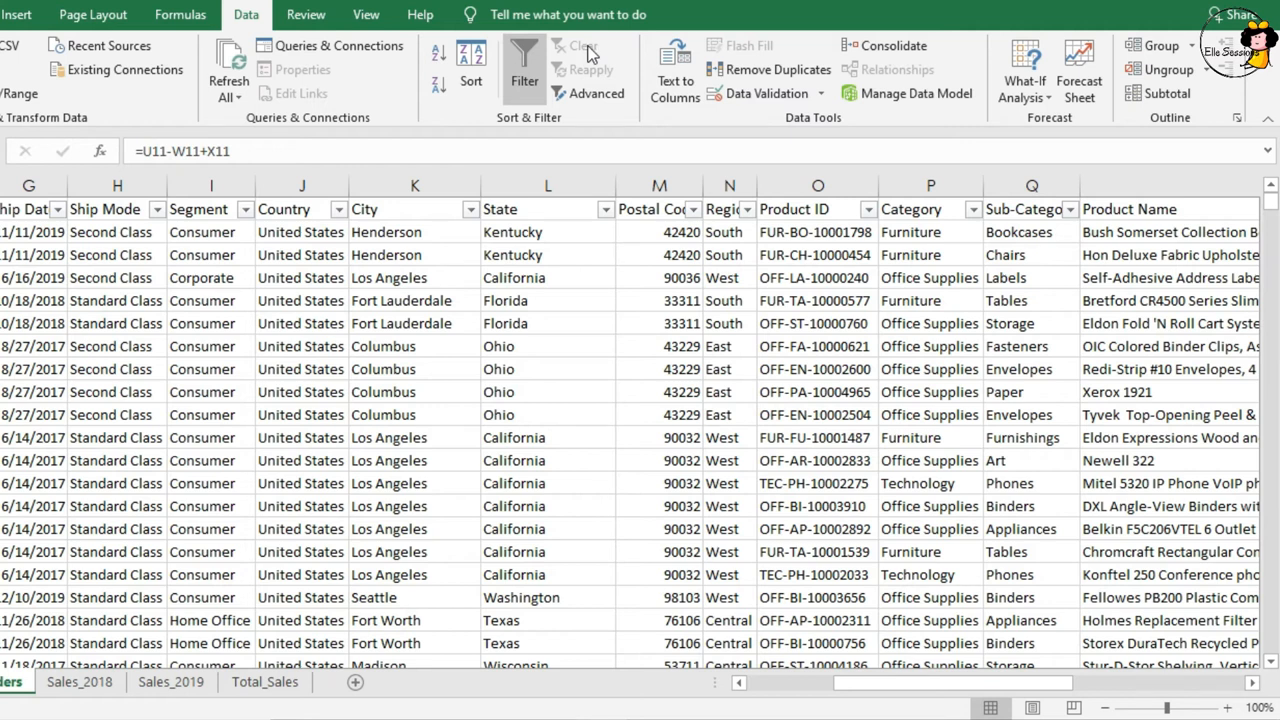
Select an Order Total value and bring up its Number Filters list.
click(728, 232)
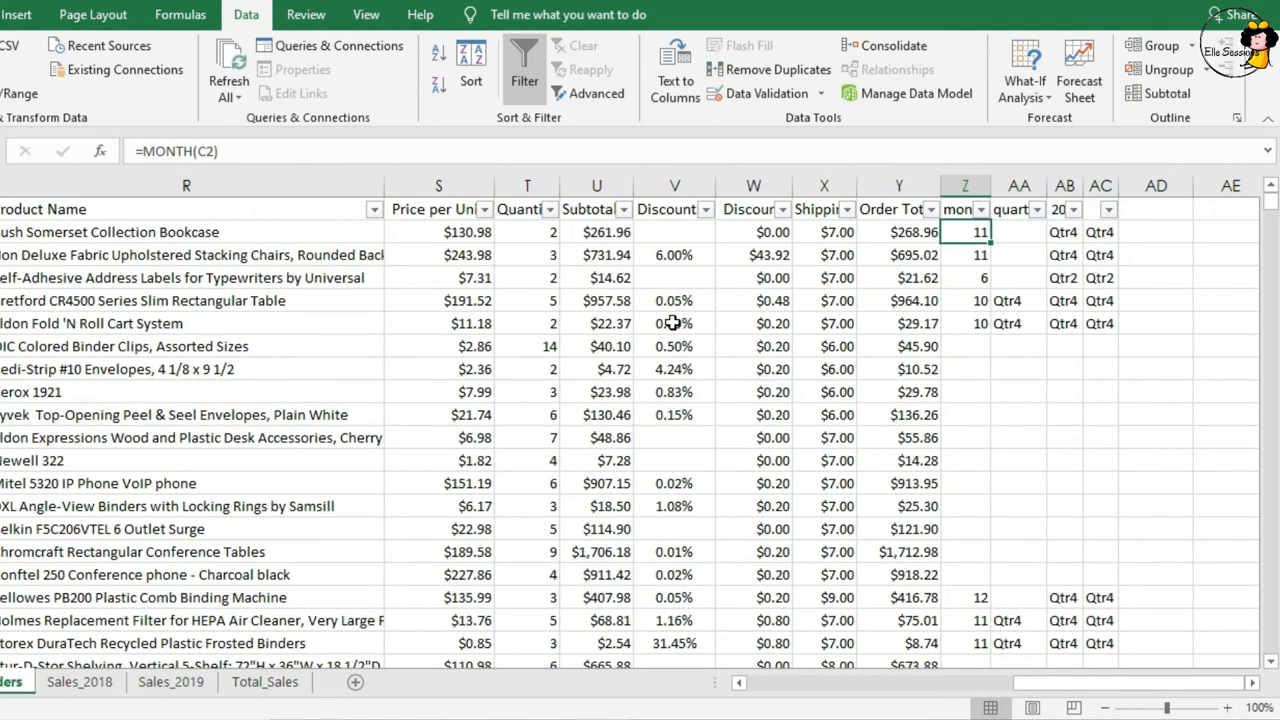
click(898, 232)
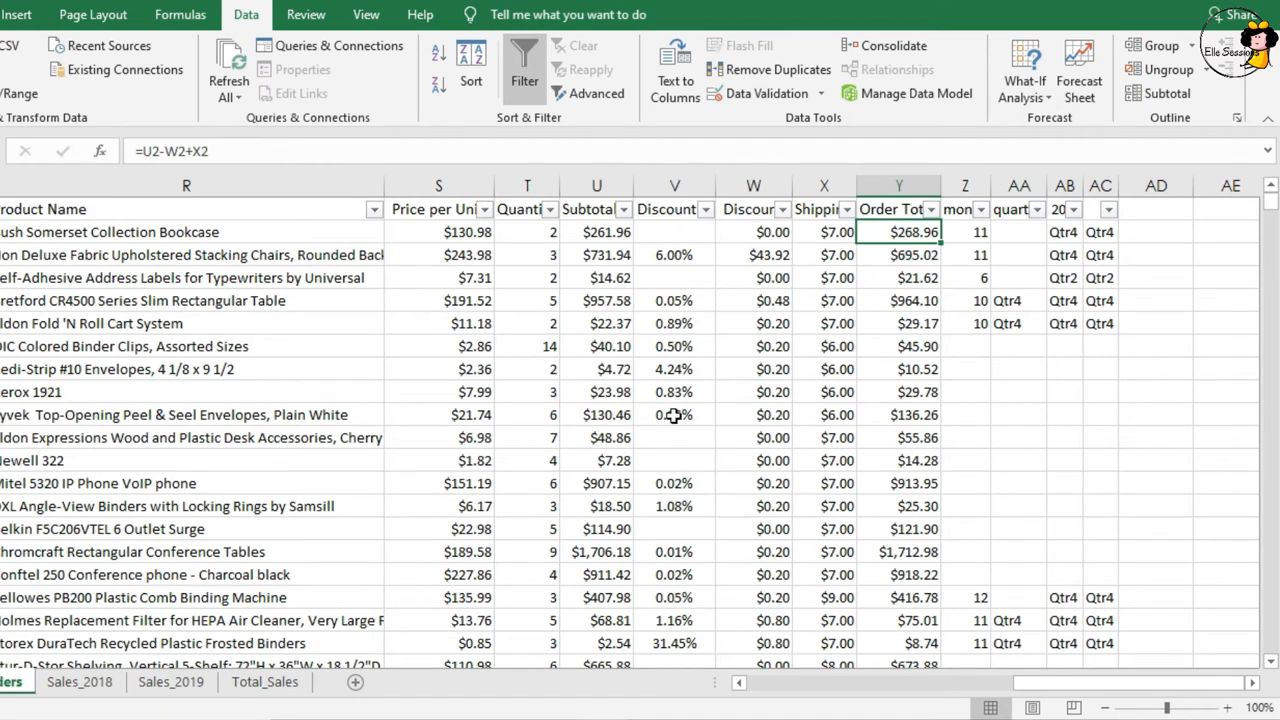
click(930, 210)
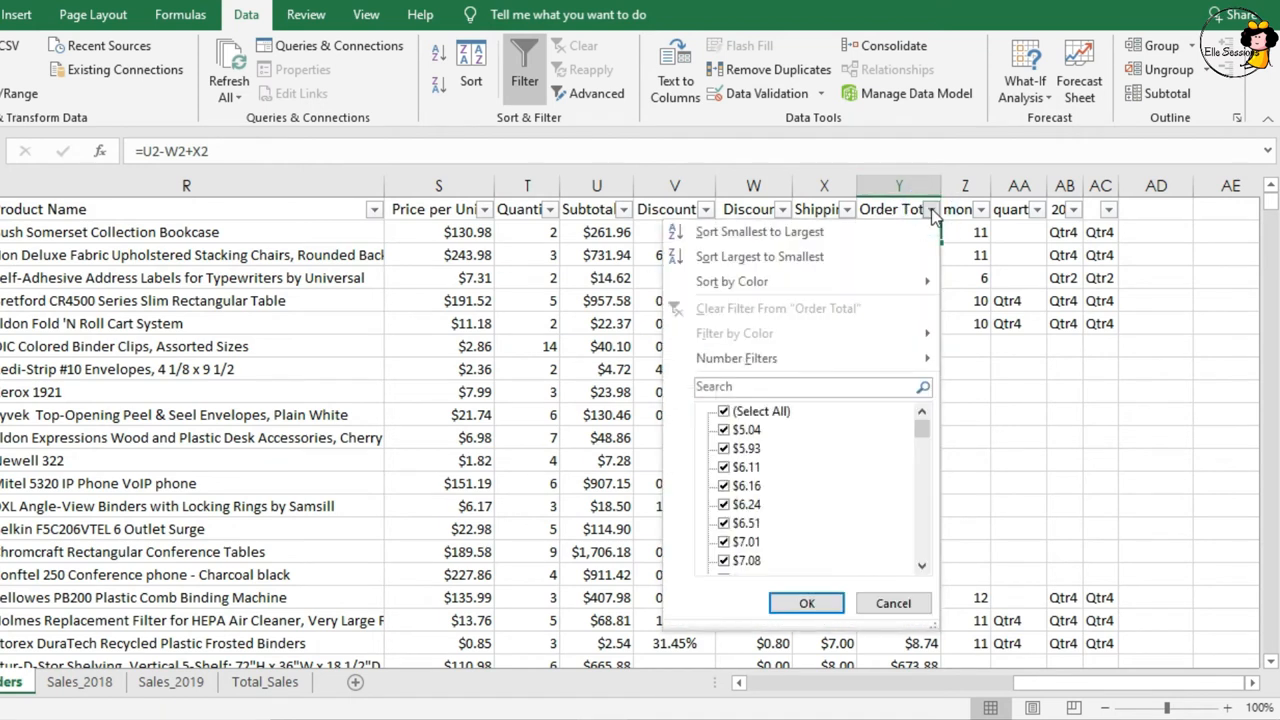
click(736, 358)
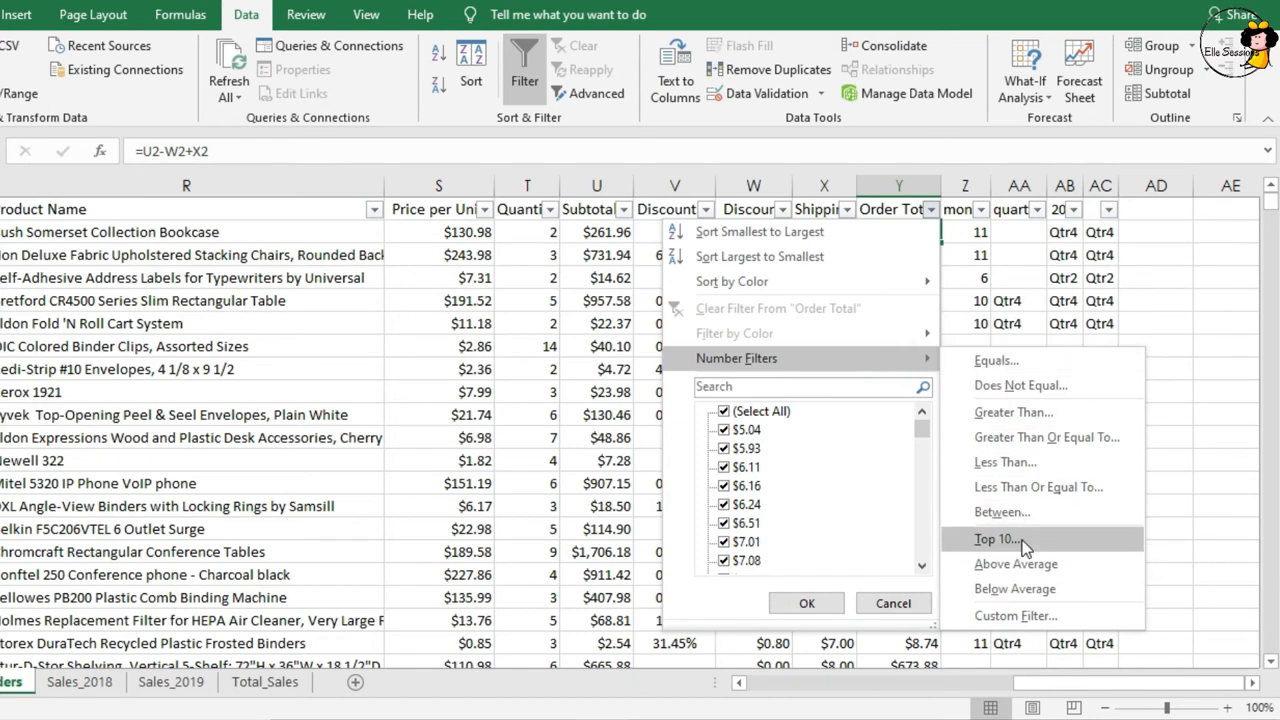
mouse_move(1036, 550)
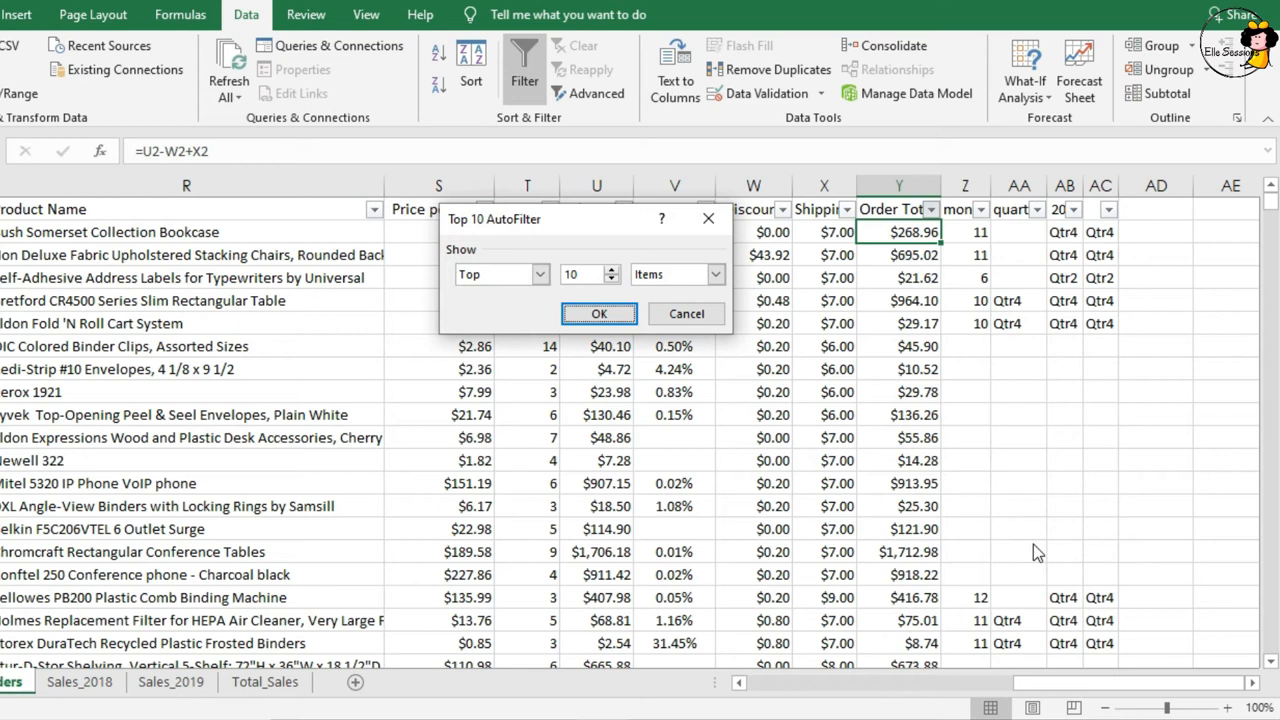
mouse_move(504, 230)
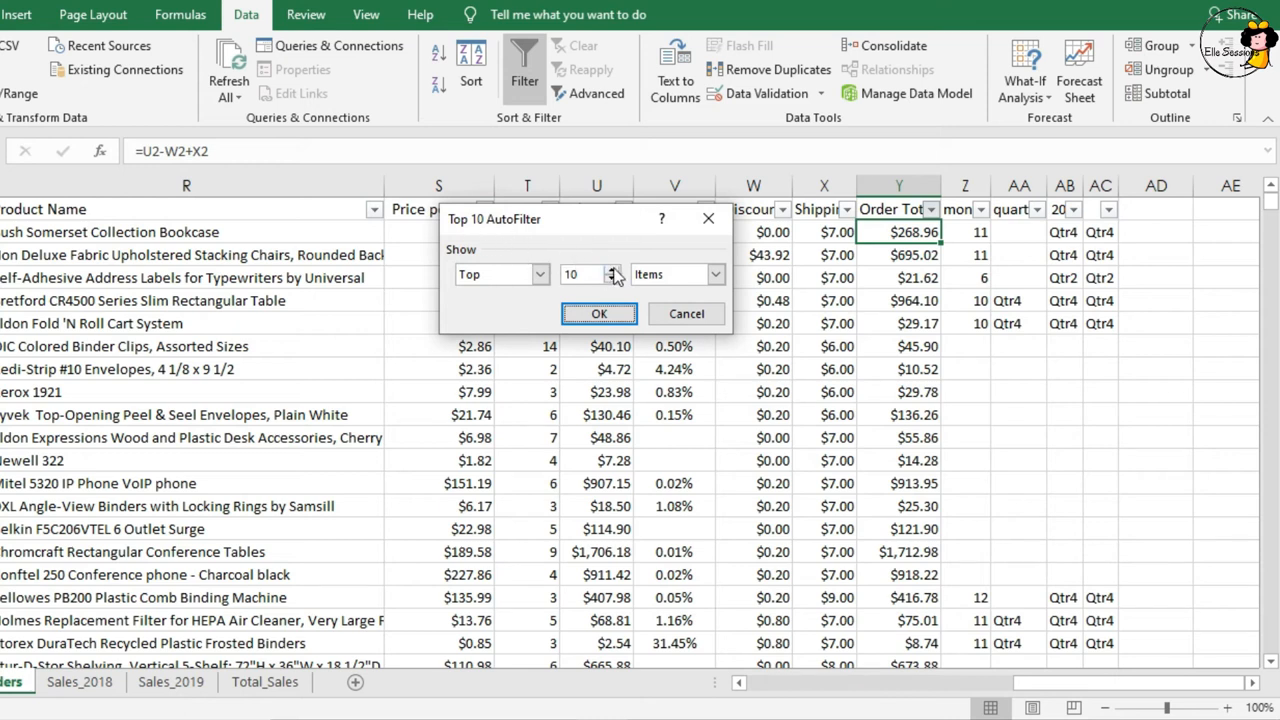
Apply a Top 10 filter set to the top 20 items by Order Total.
click(612, 270)
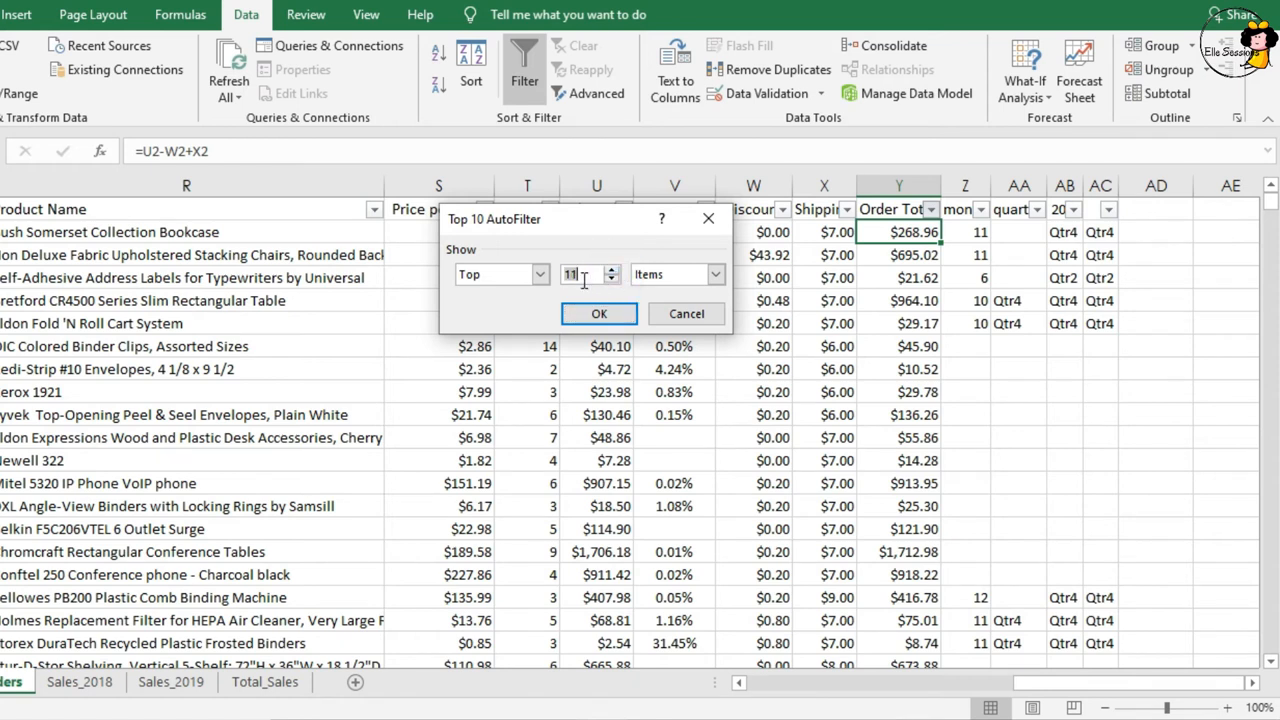
text(20)
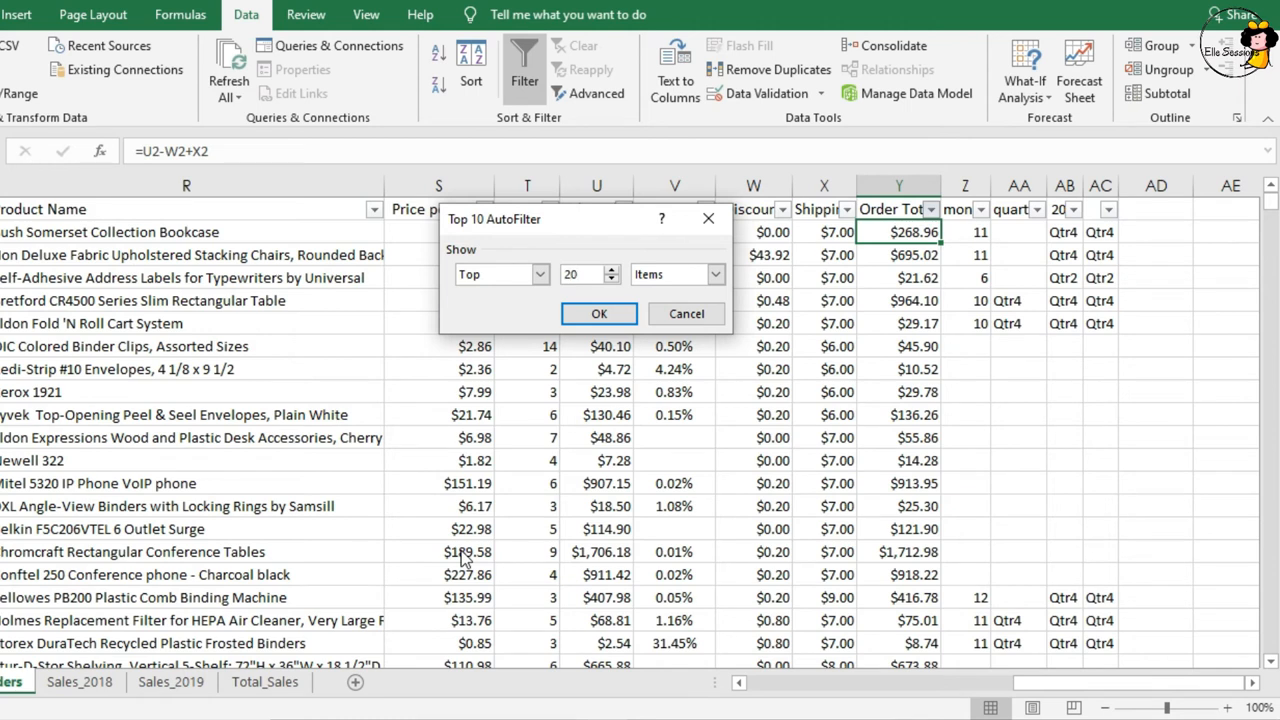
click(714, 274)
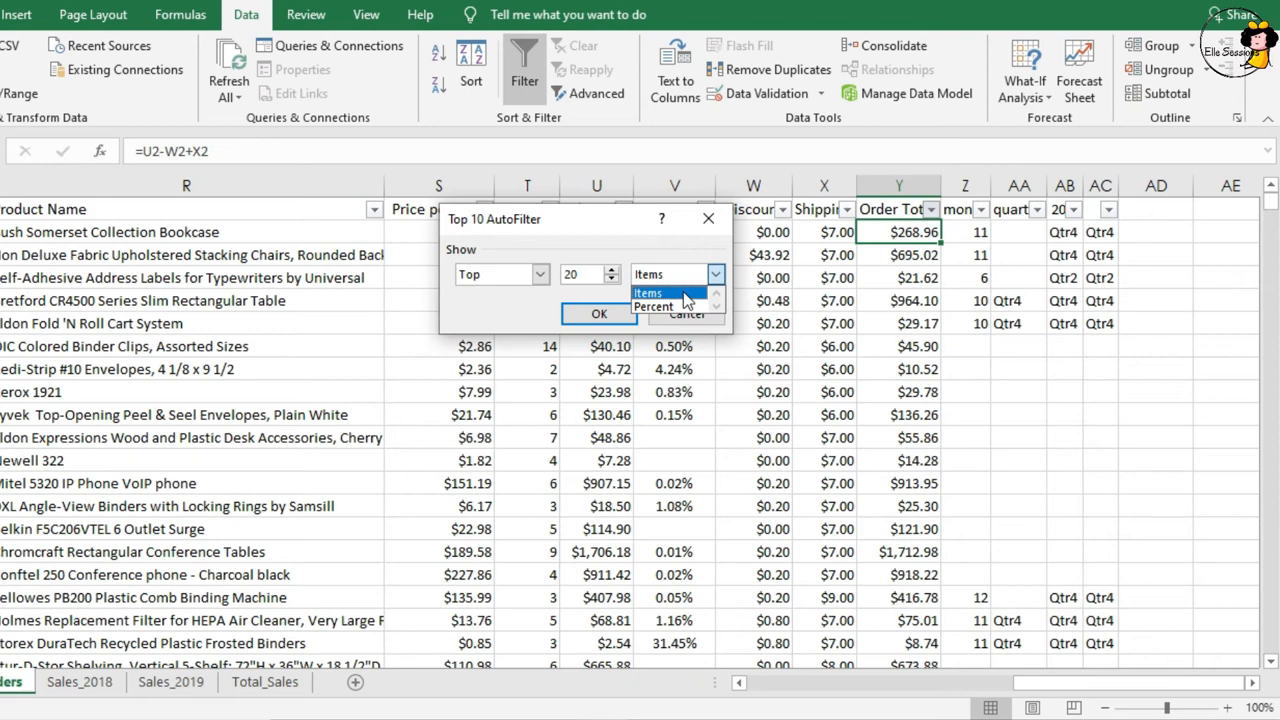
click(648, 292)
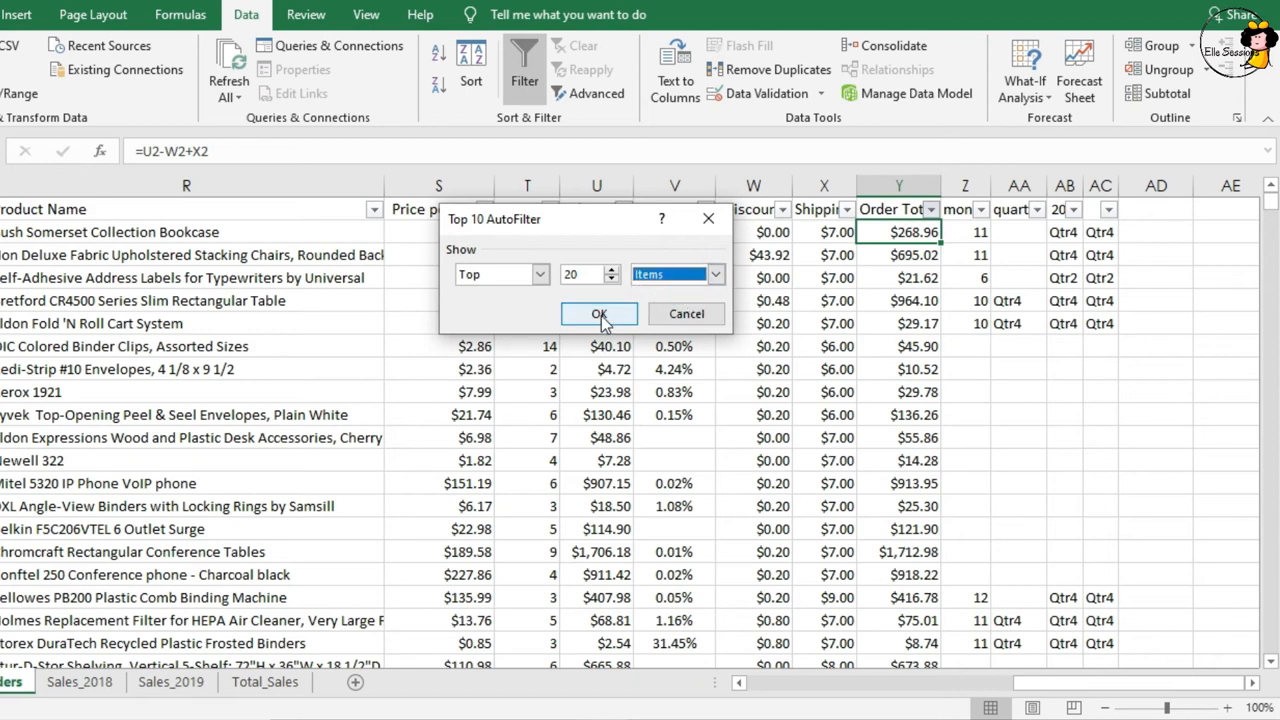
click(600, 314)
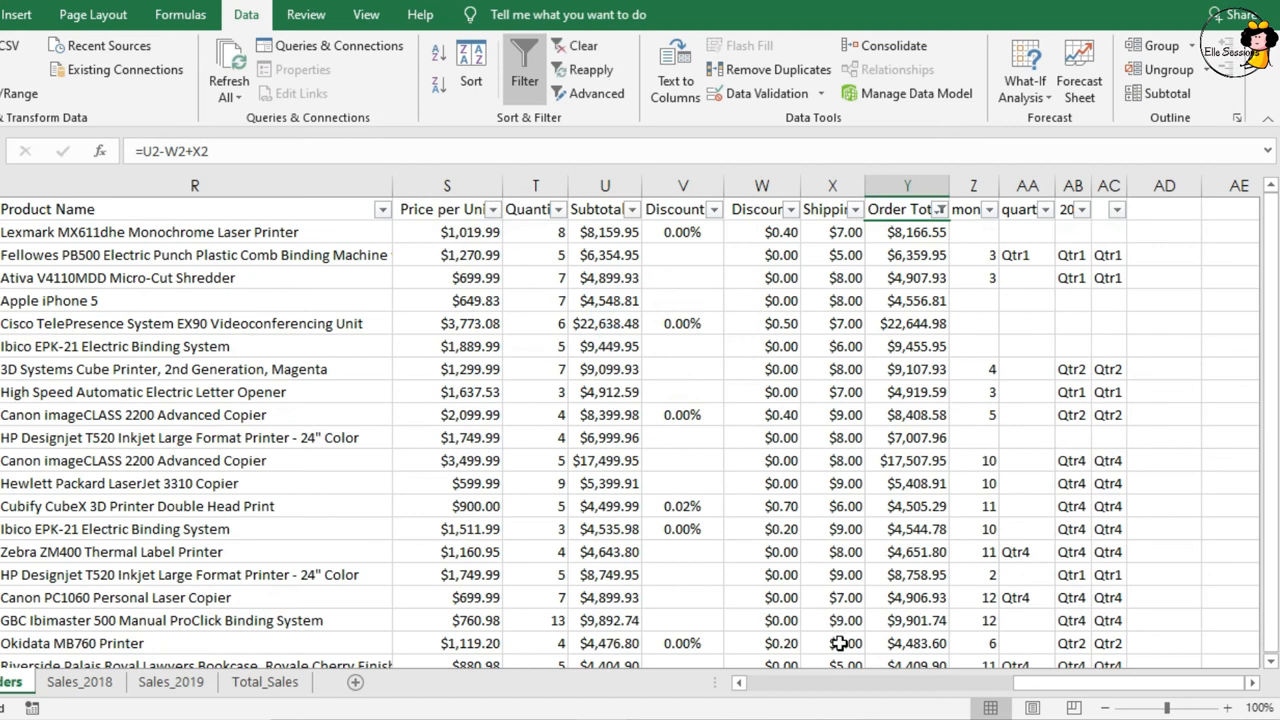
mouse_move(868, 664)
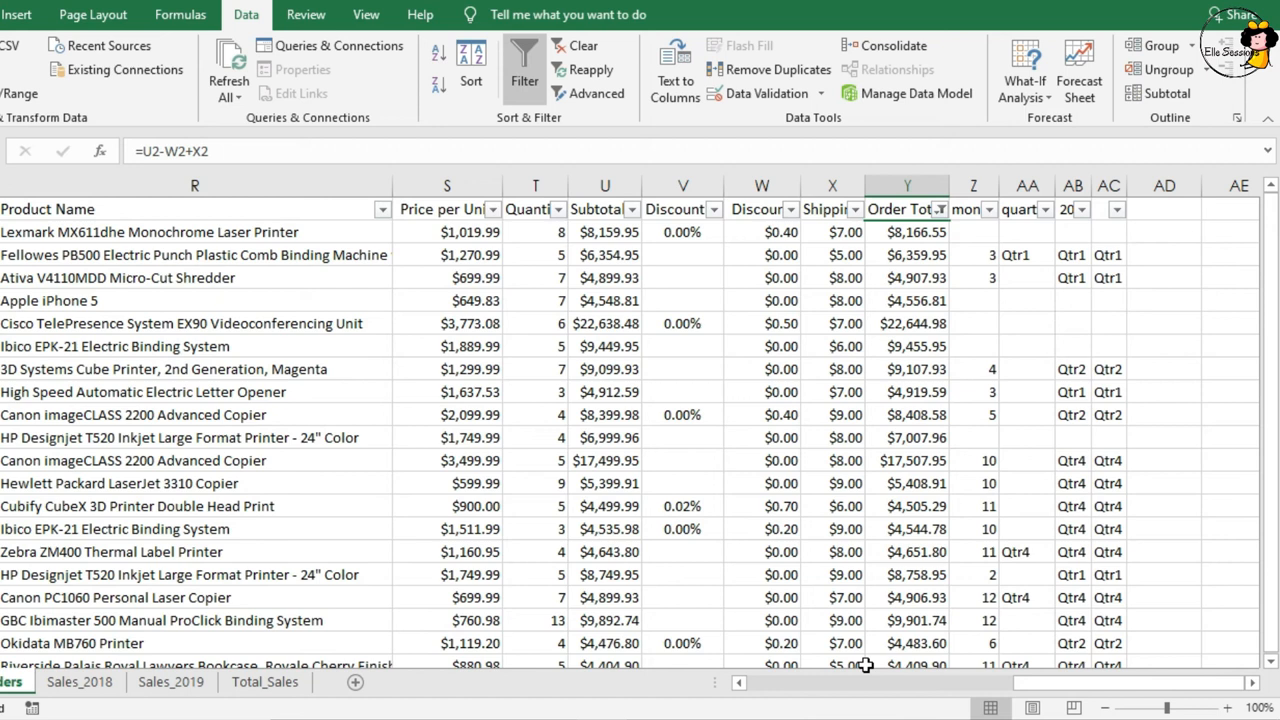
mouse_move(550, 128)
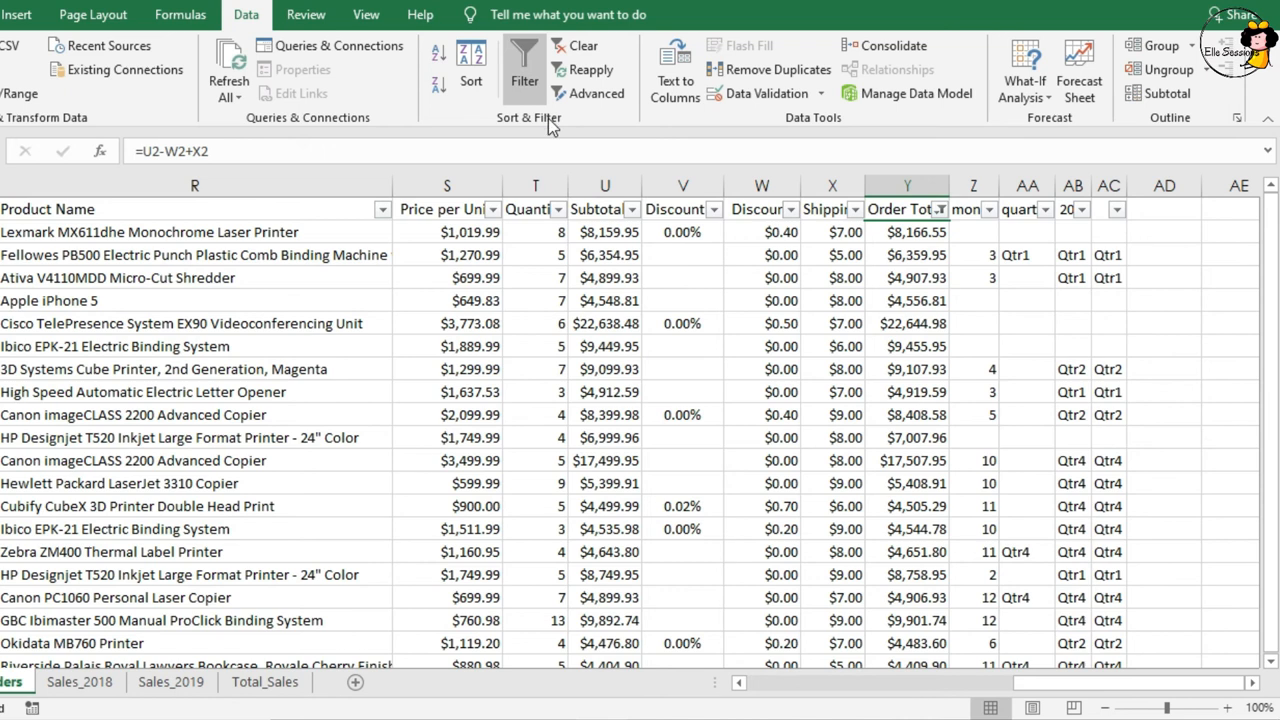
mouse_move(584, 48)
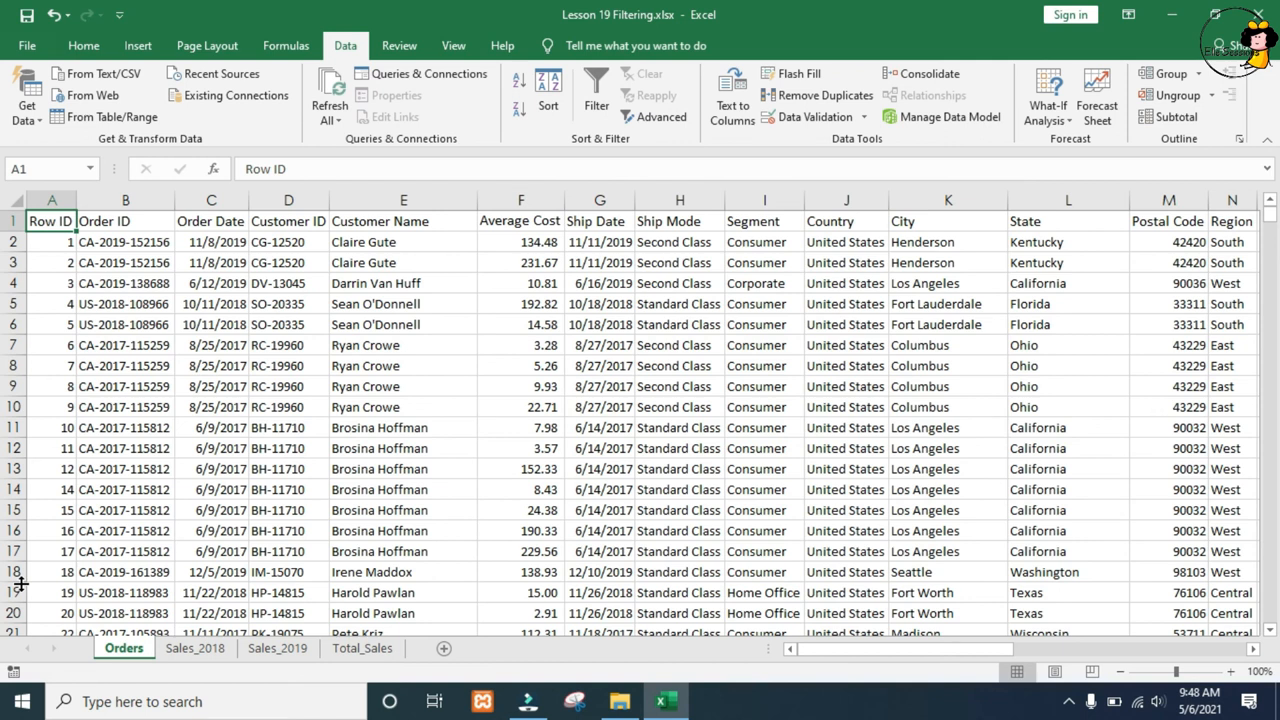
Toggle AutoFilter with Ctrl+Shift+L, then switch the header filter buttons off from Data.
key(ctrl+shift+l)
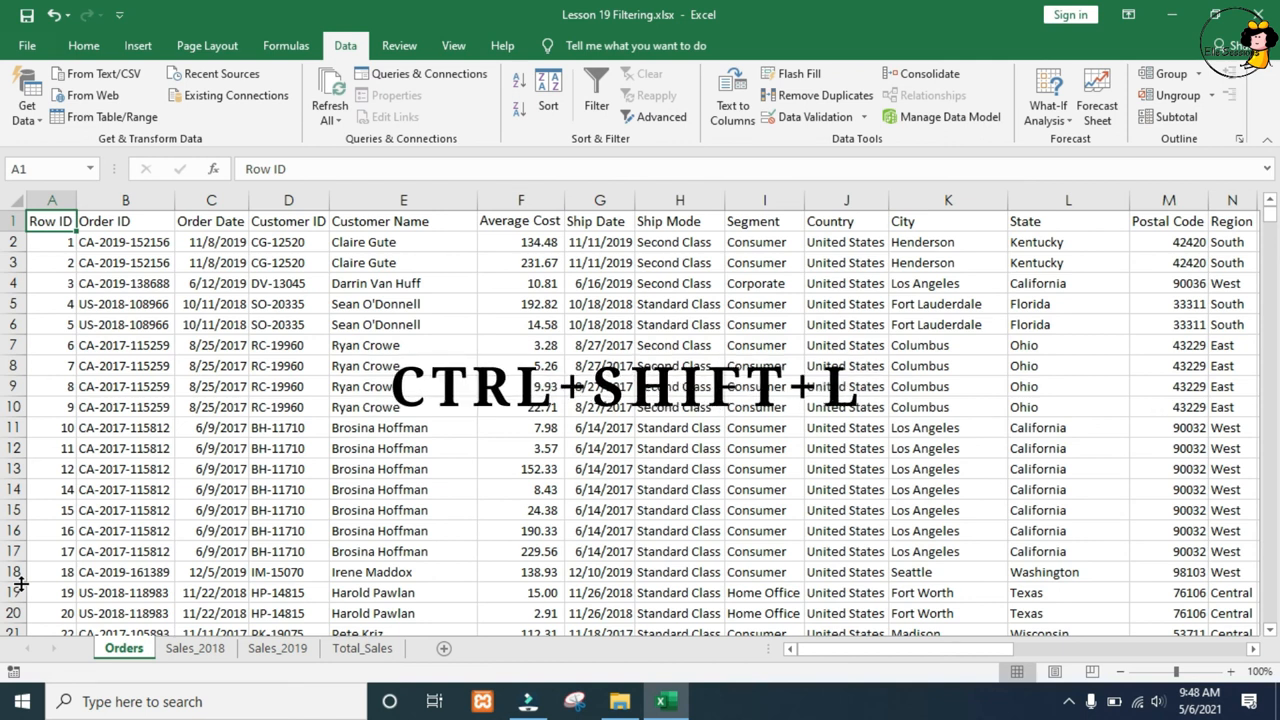
key(ctrl+shift+l)
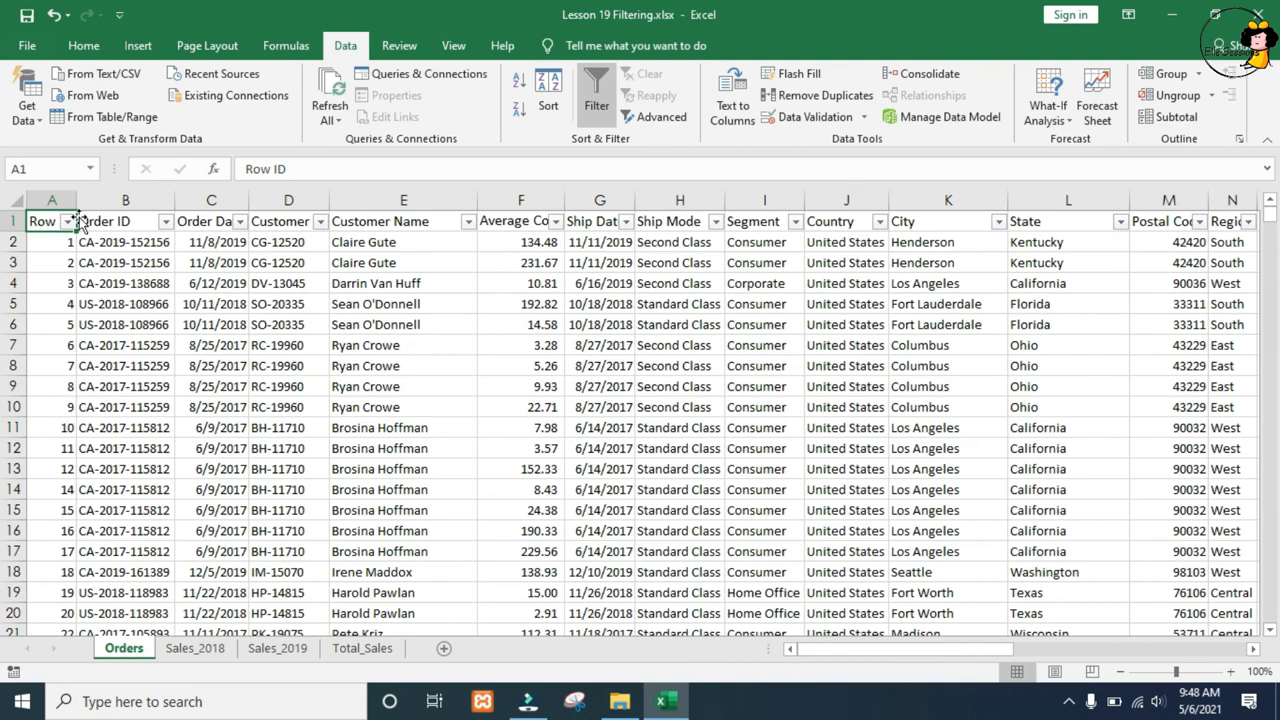
mouse_move(490, 220)
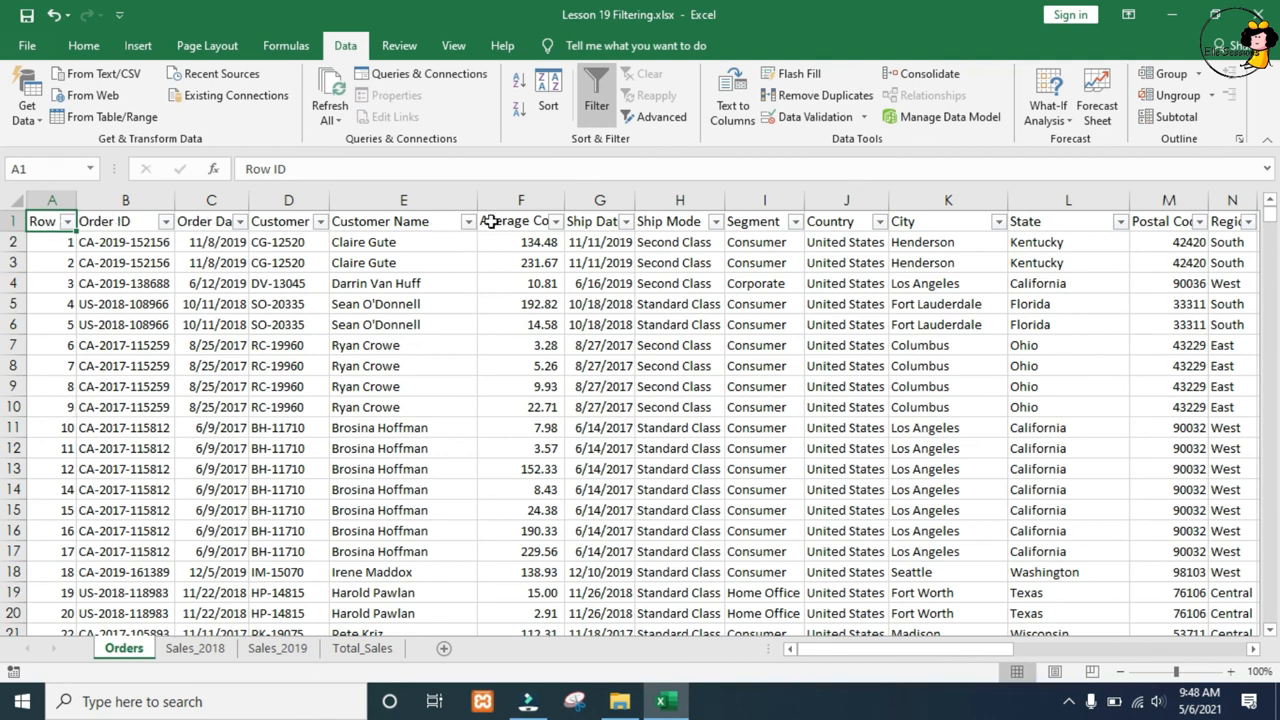
mouse_move(520, 220)
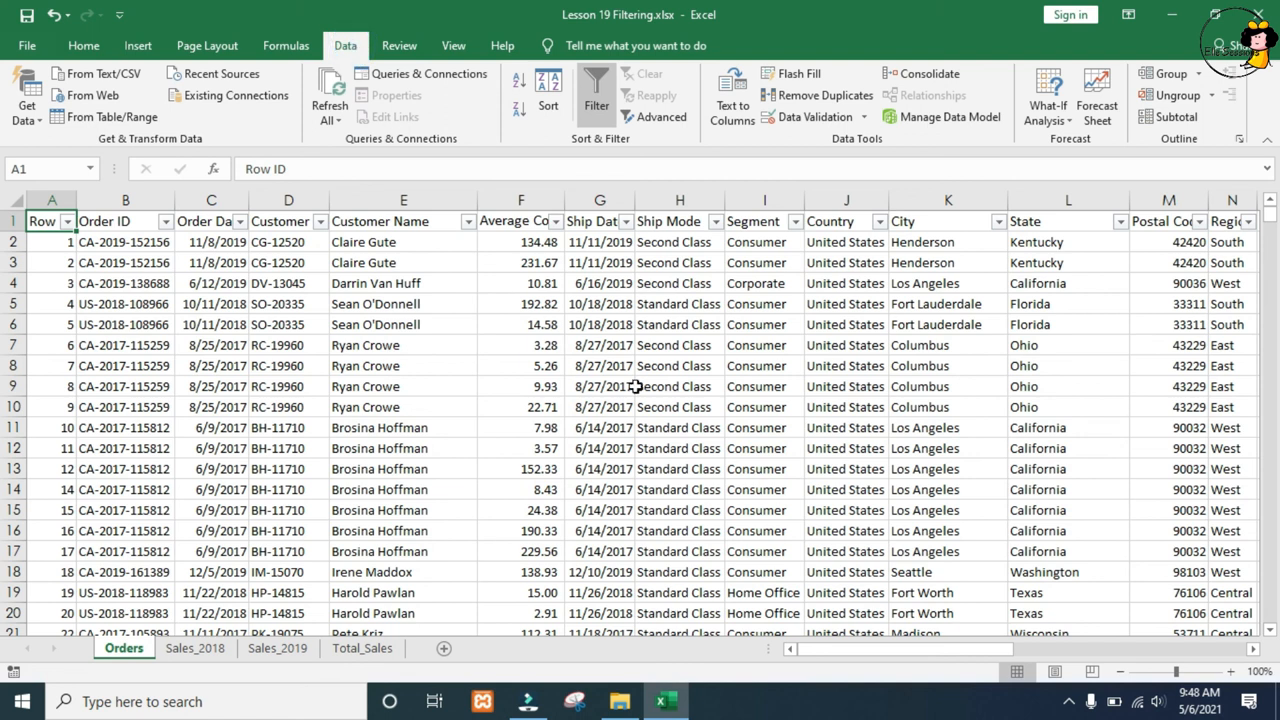
mouse_move(644, 476)
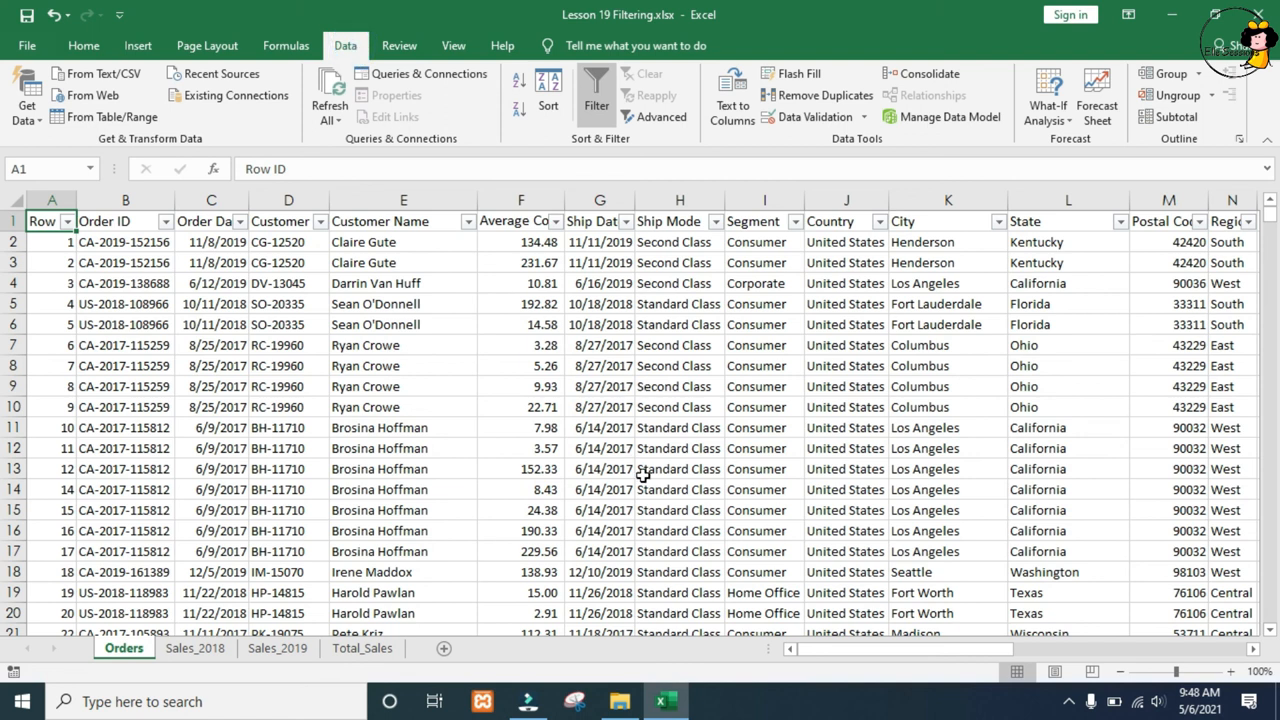
click(596, 90)
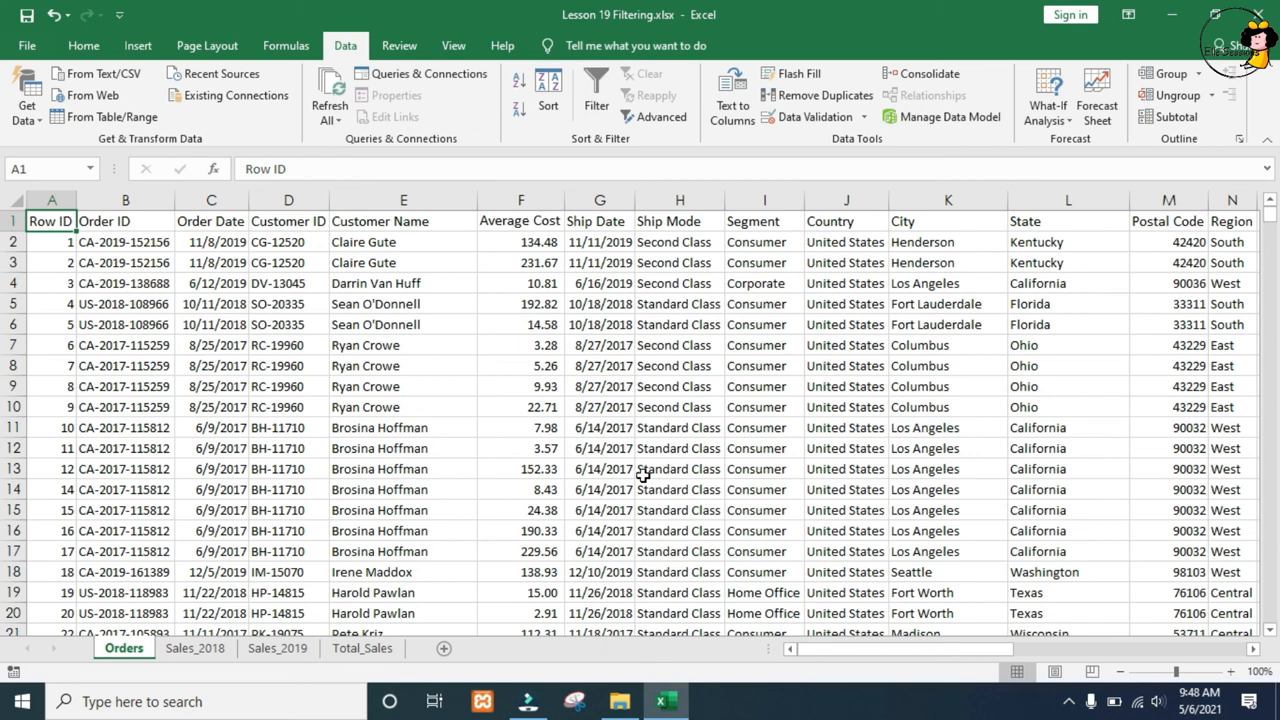